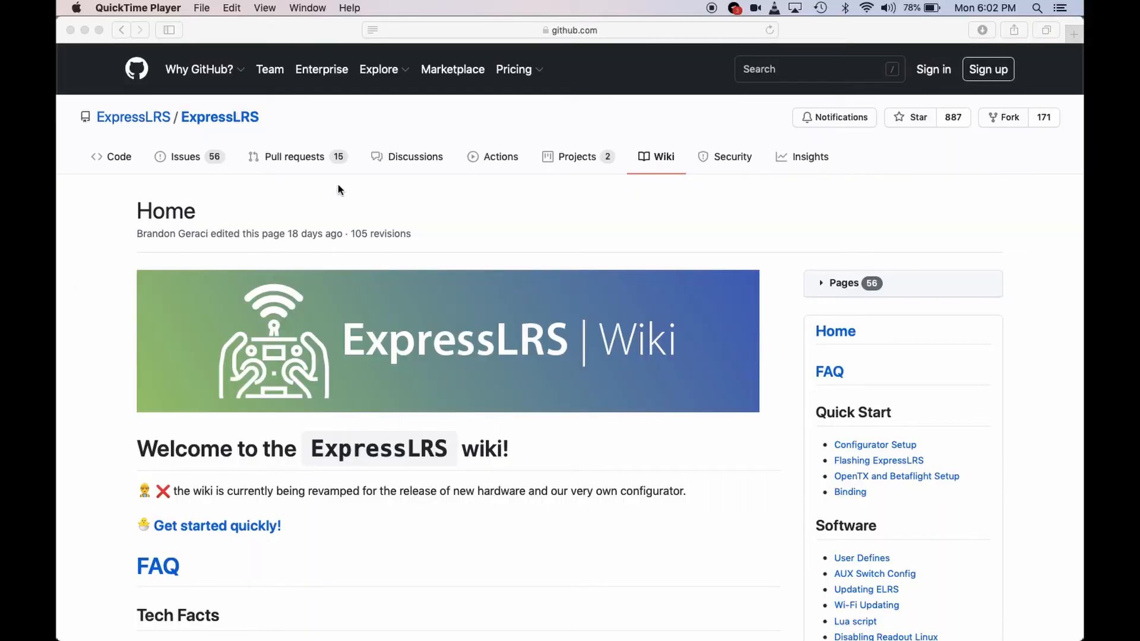
# Scroll the wiki to Quick Start and open the 'OpenTX and Betaflight Setup' guide.
pyautogui.scroll(-3)
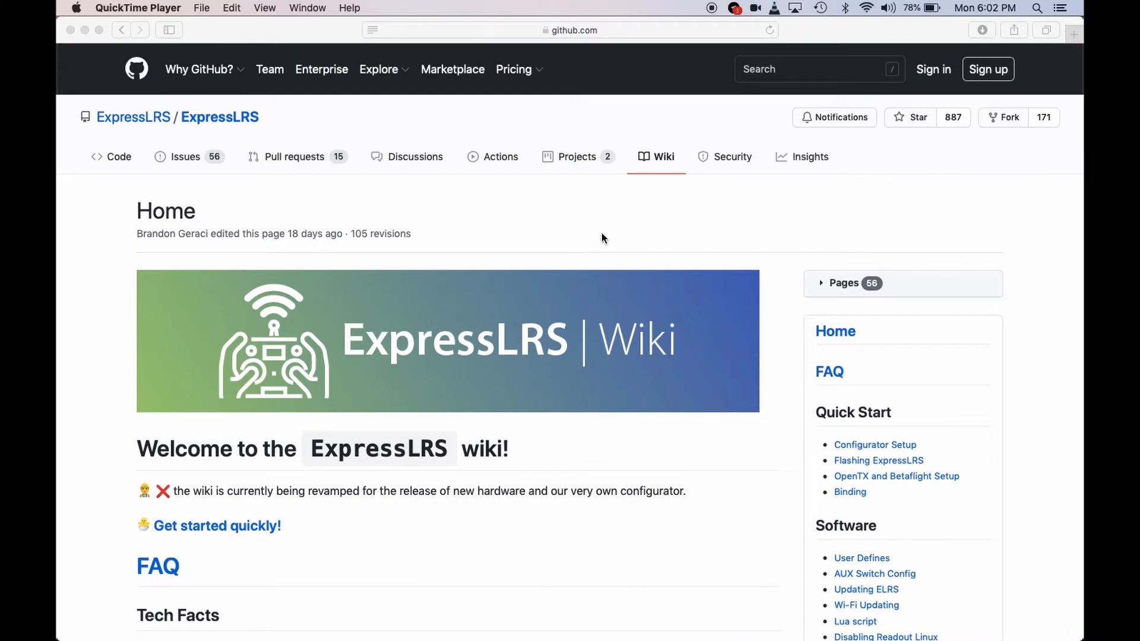
pyautogui.scroll(-3)
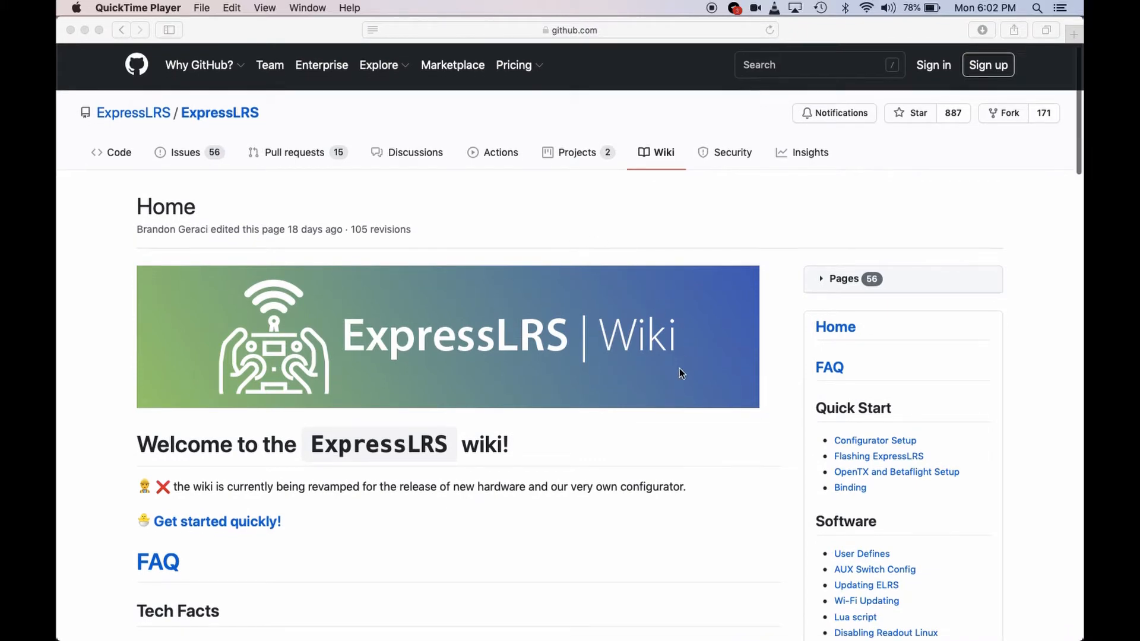
pyautogui.scroll(-3)
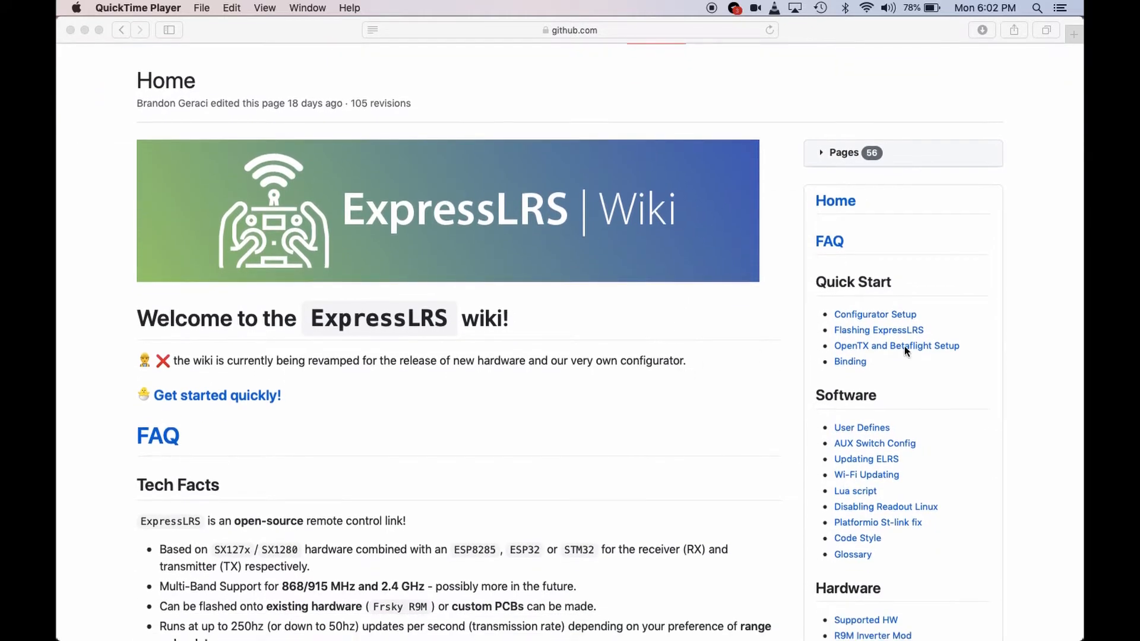
pyautogui.moveTo(748, 348)
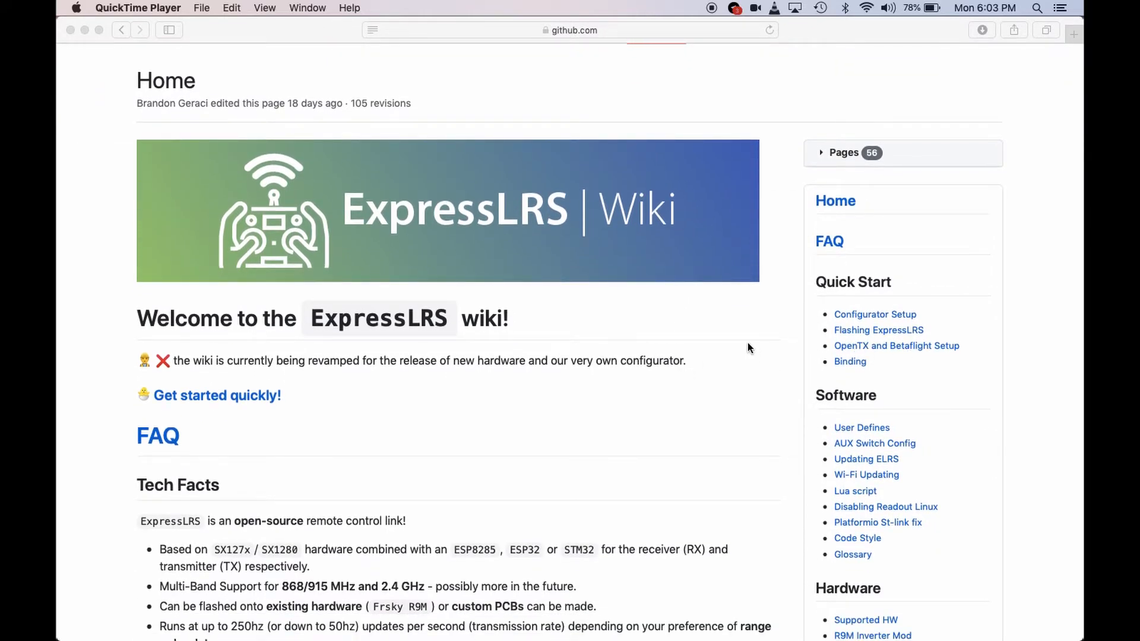
pyautogui.scroll(-3)
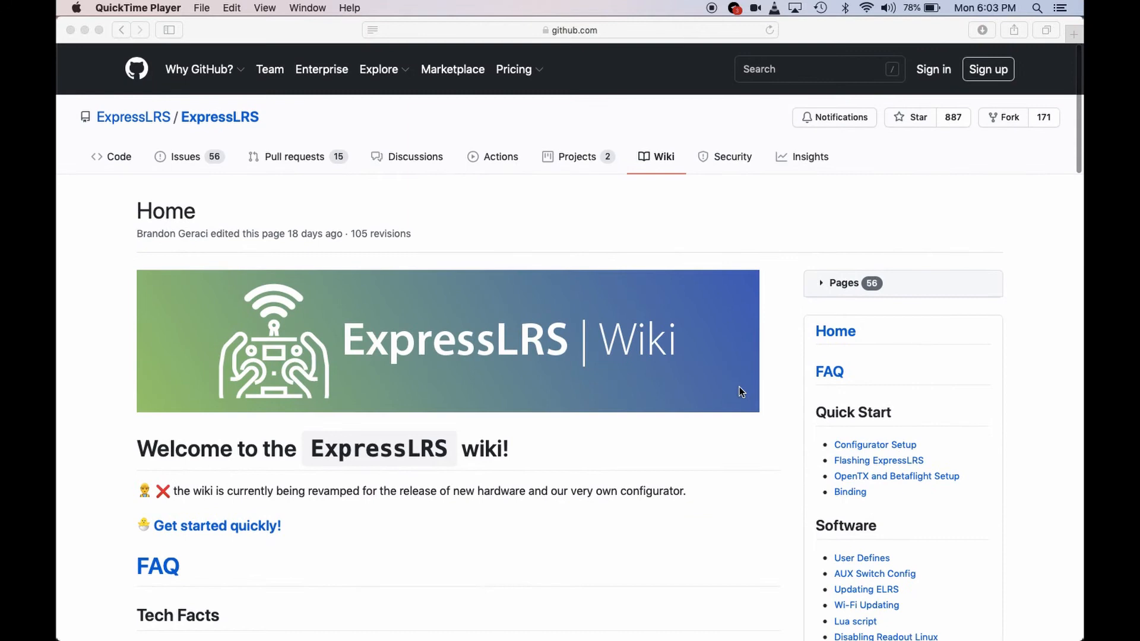
pyautogui.moveTo(731, 504)
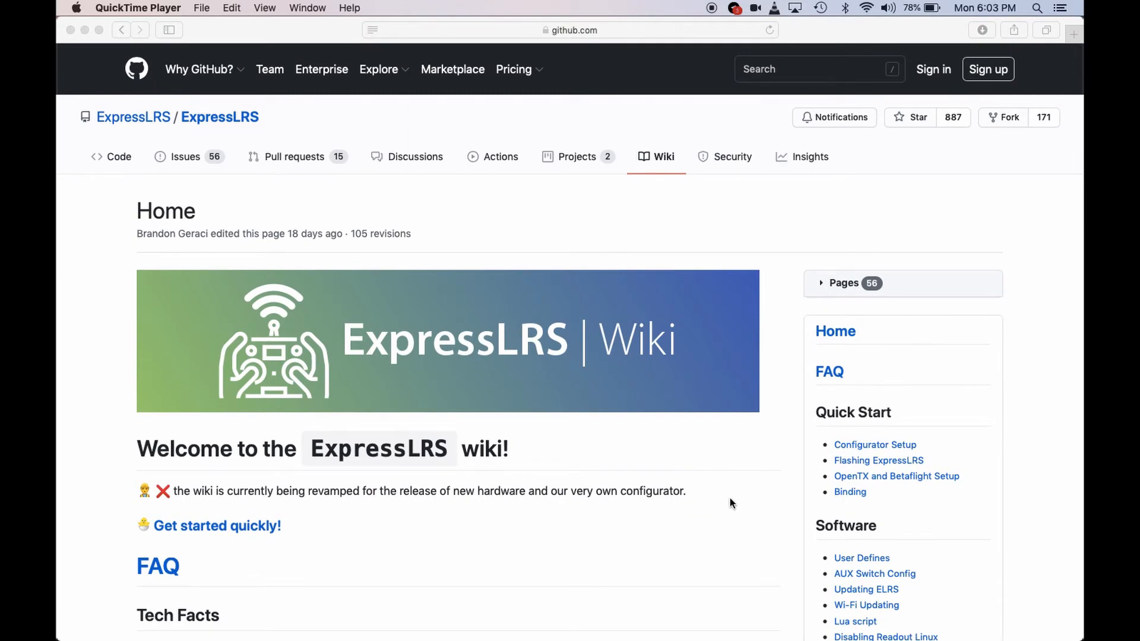
pyautogui.scroll(-3)
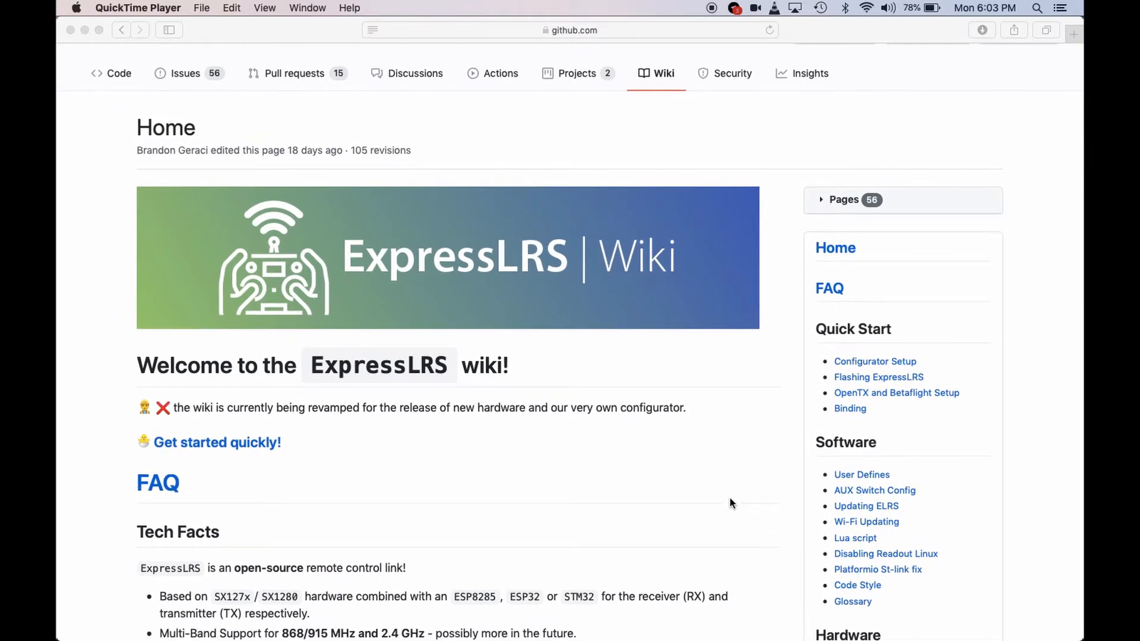
pyautogui.scroll(-3)
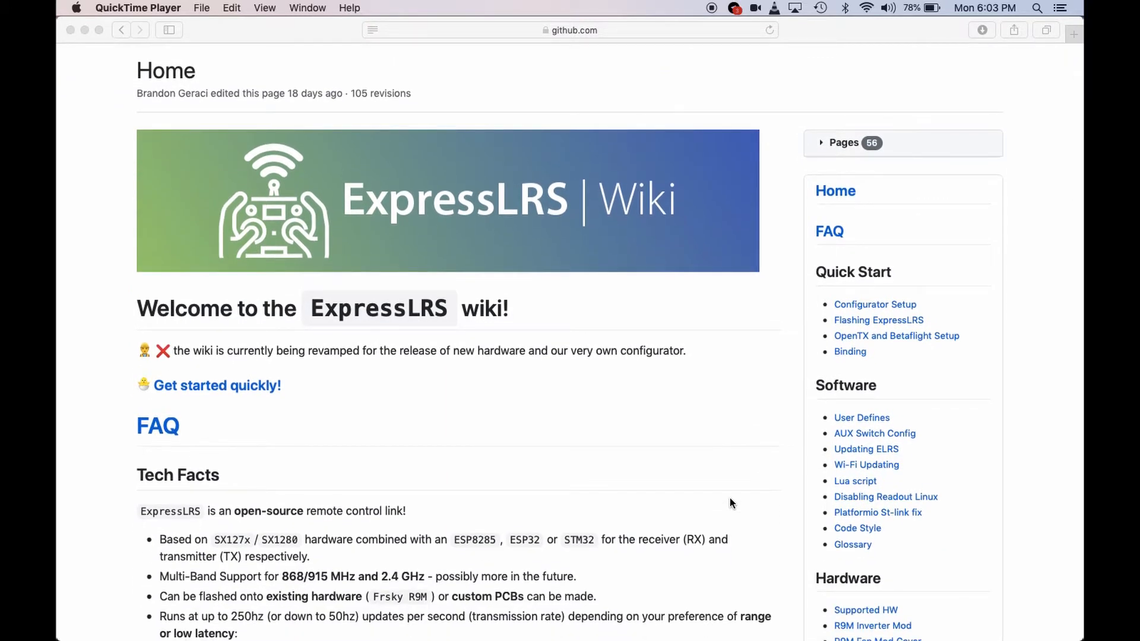
pyautogui.scroll(-3)
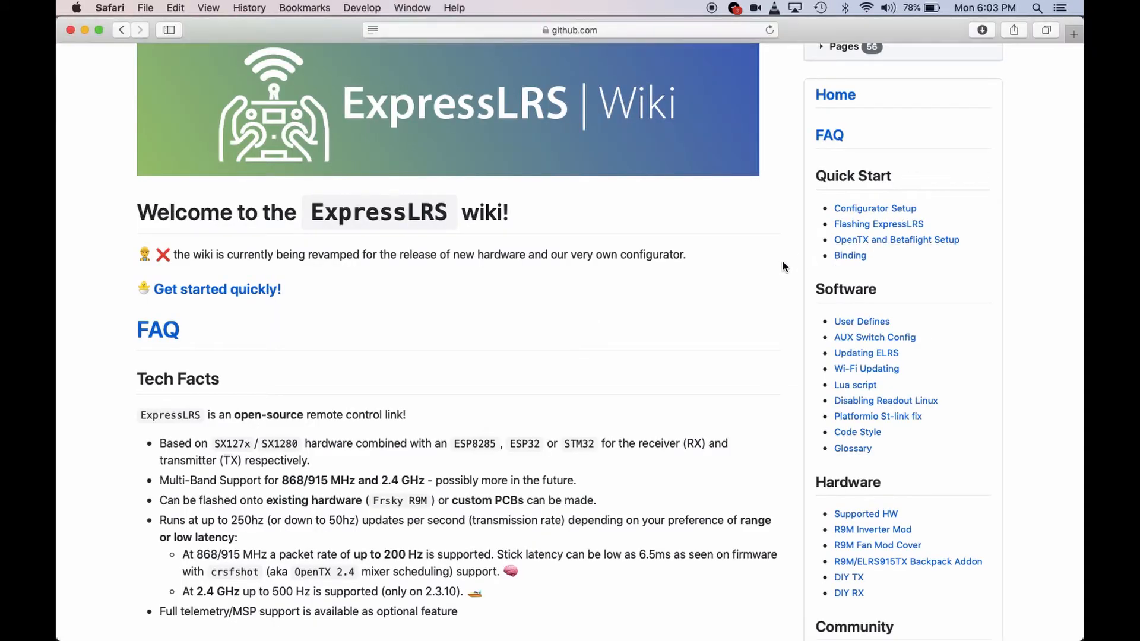
pyautogui.click(896, 240)
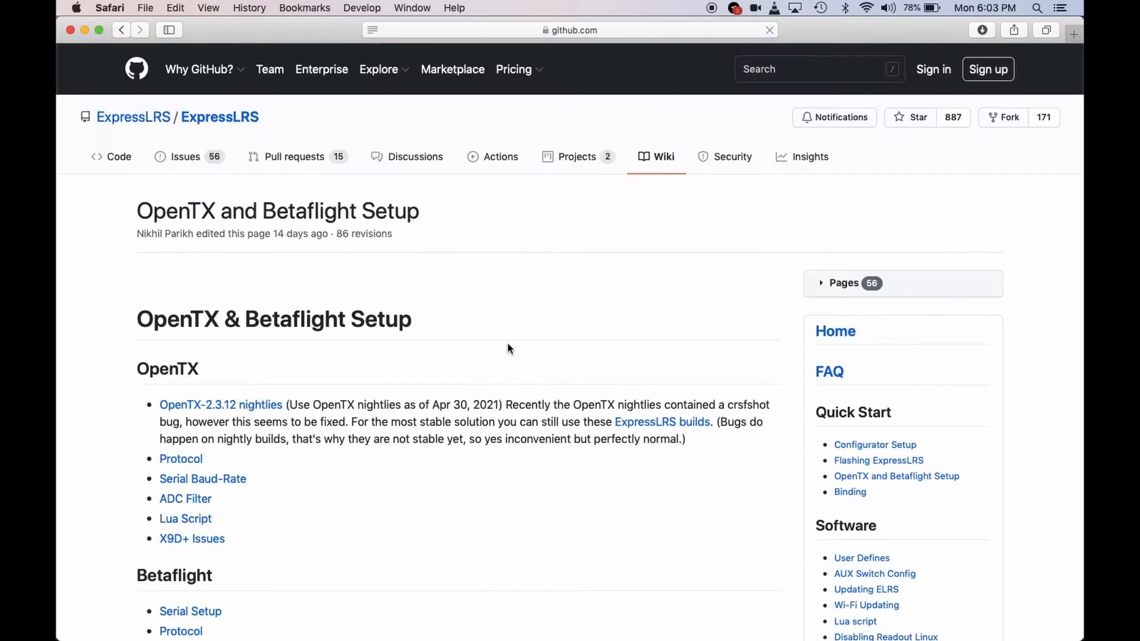
# Scroll down the setup guide to the OpenTX section.
pyautogui.scroll(-3)
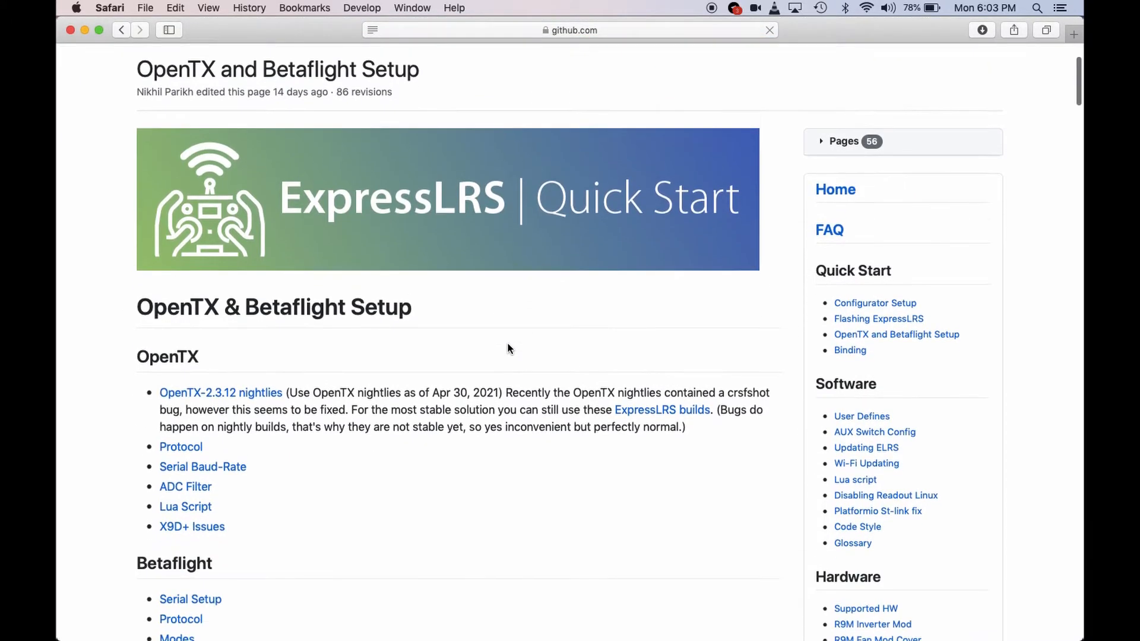
pyautogui.scroll(-3)
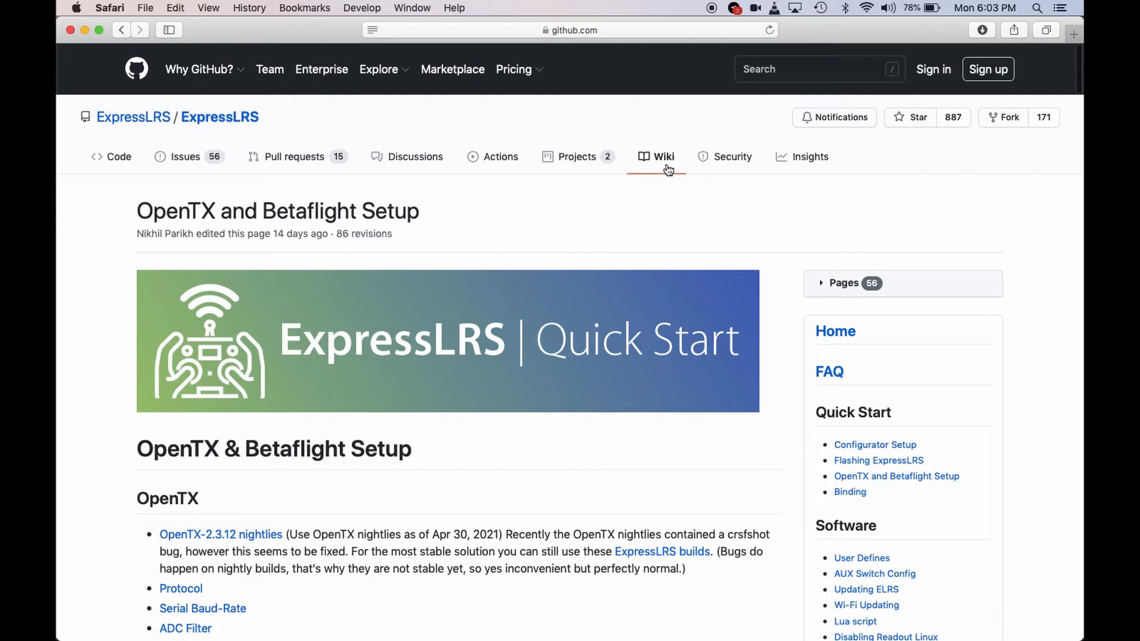
pyautogui.scroll(-3)
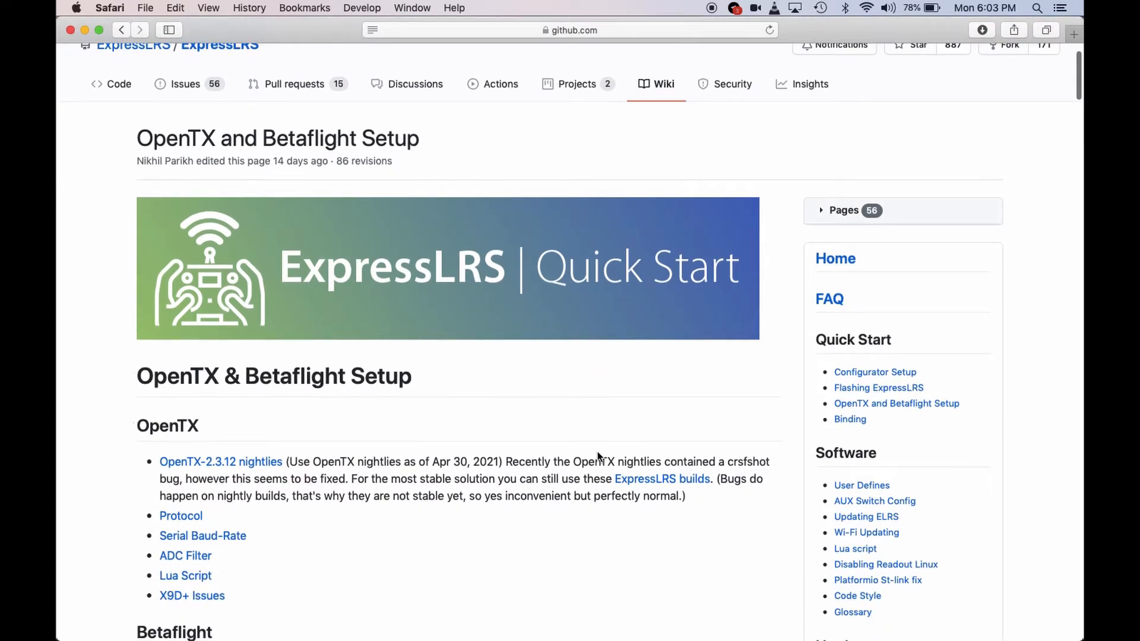
pyautogui.scroll(-3)
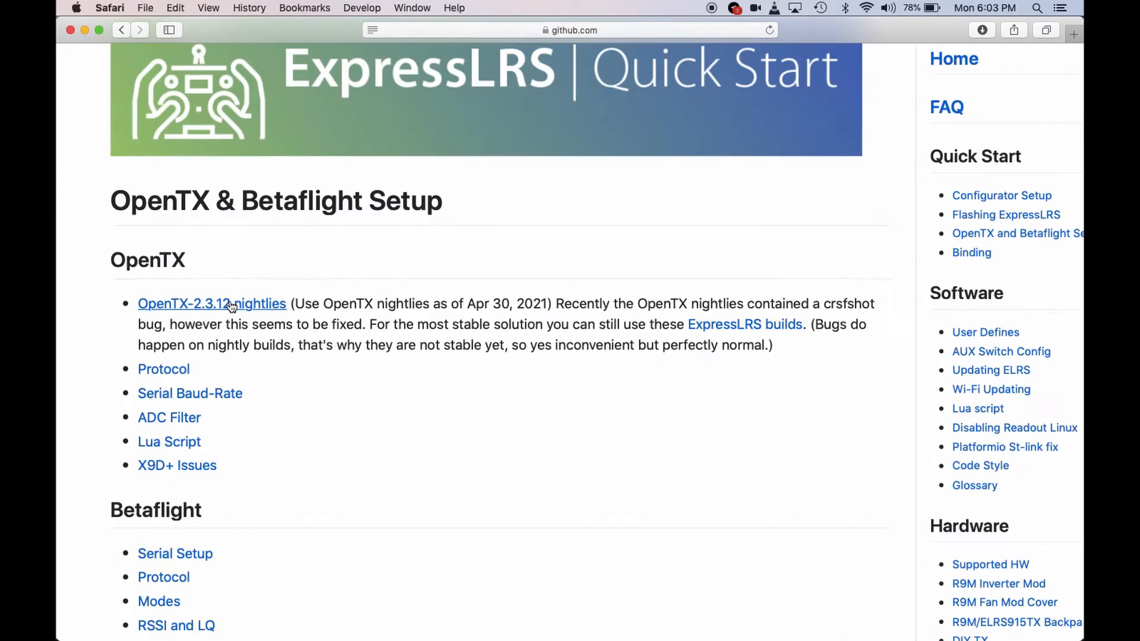
# Follow the 'OpenTX-2.3.12 nightlies' link and scroll the open-tx.org nightlies post.
pyautogui.click(210, 304)
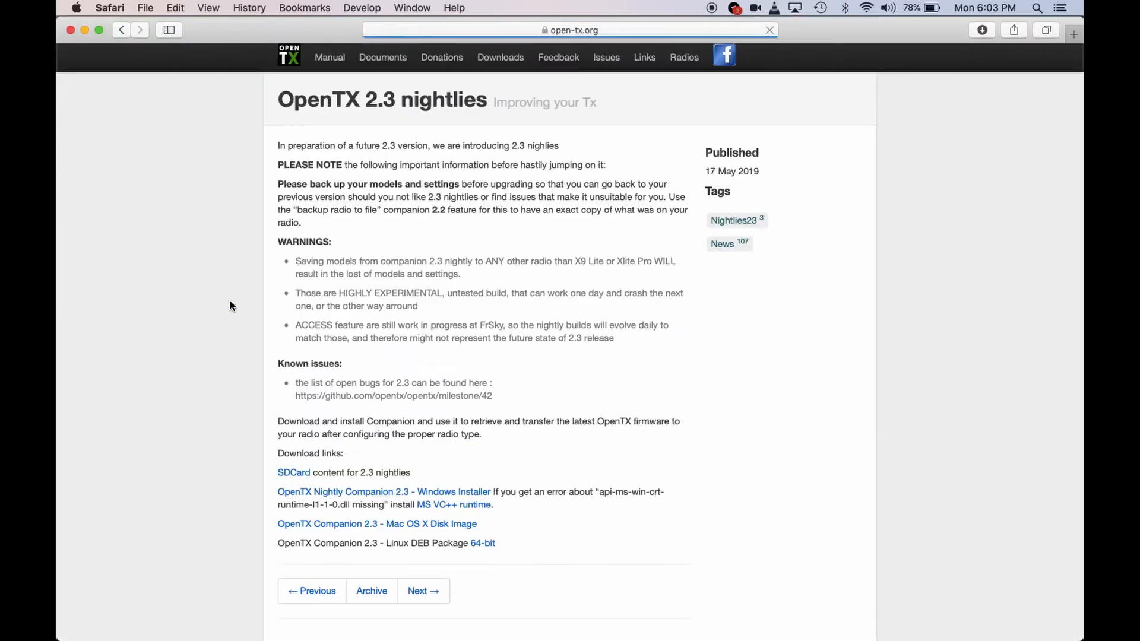
pyautogui.scroll(-3)
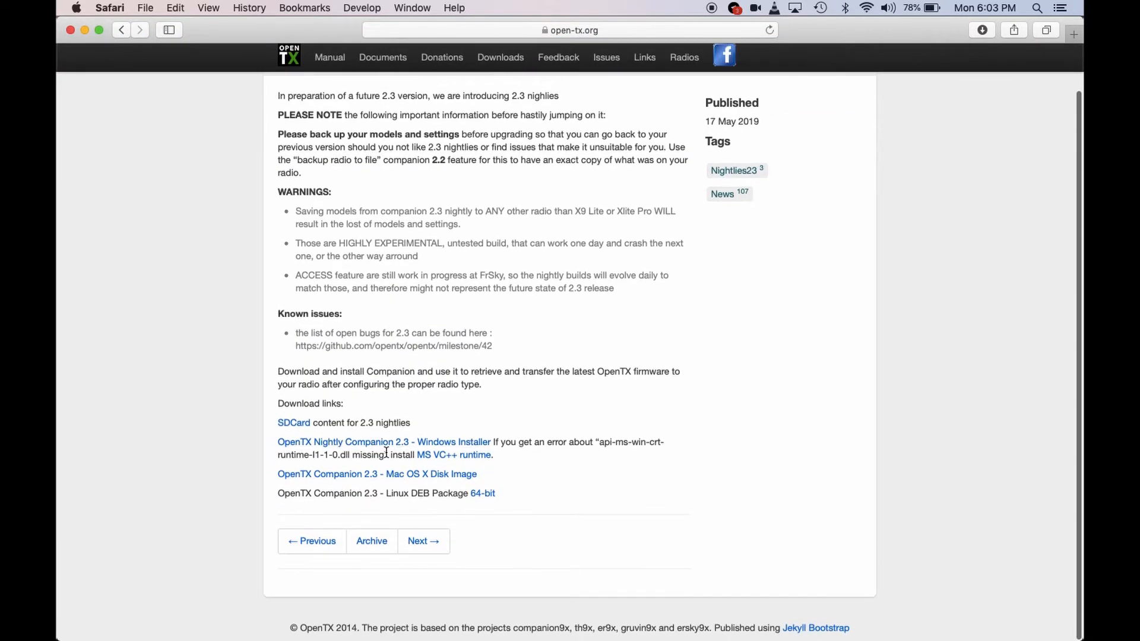
pyautogui.moveTo(533, 469)
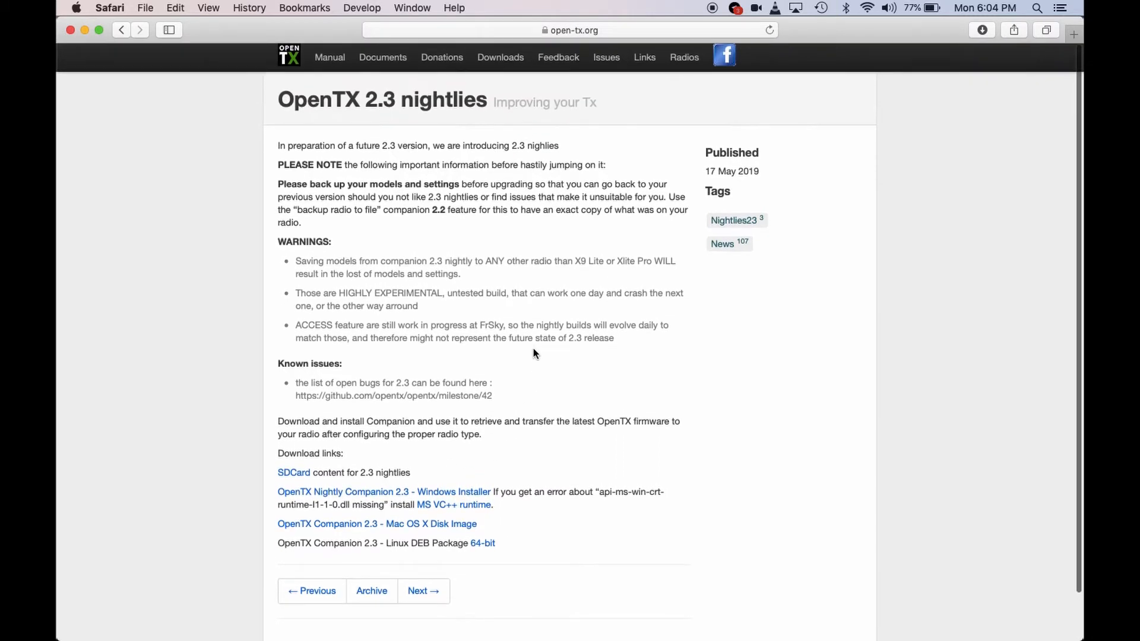
pyautogui.moveTo(361, 108)
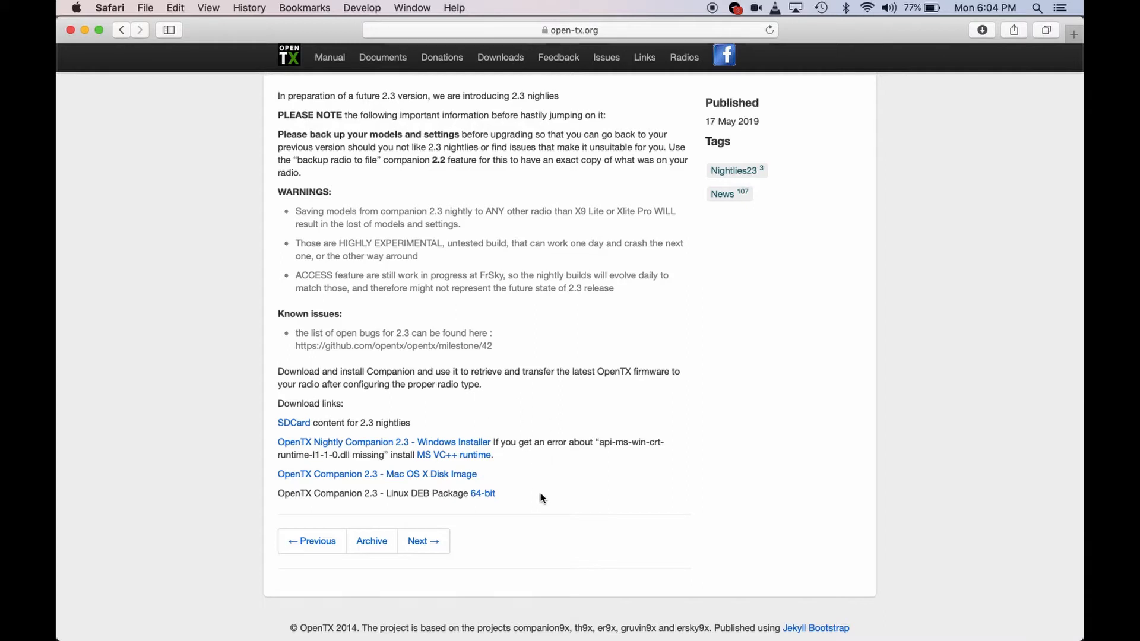
pyautogui.moveTo(350, 483)
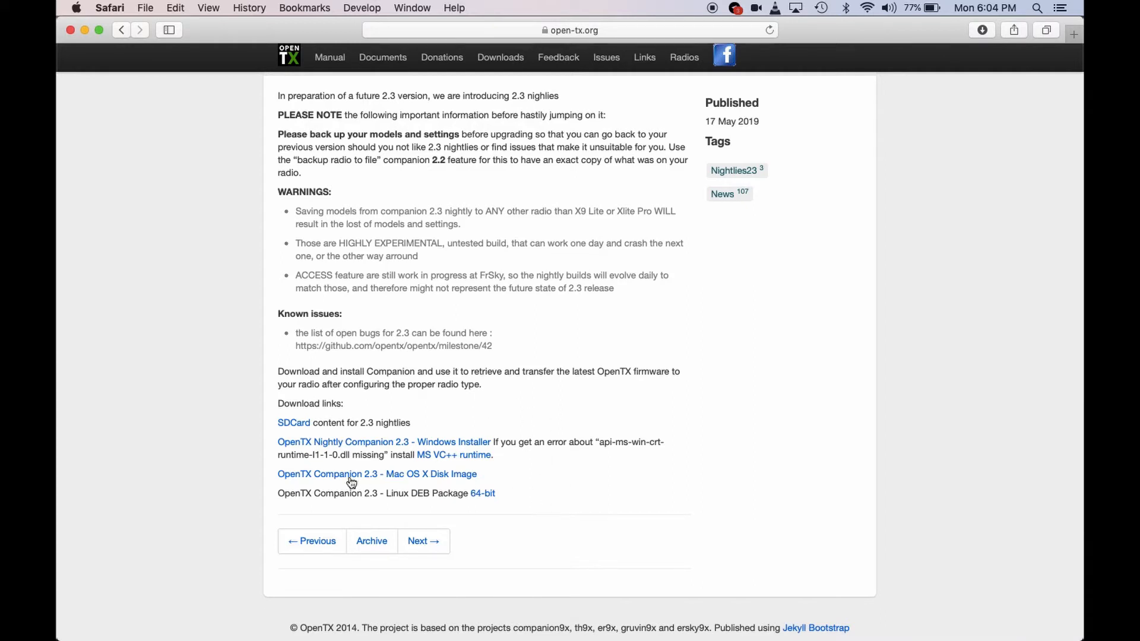
pyautogui.moveTo(569, 602)
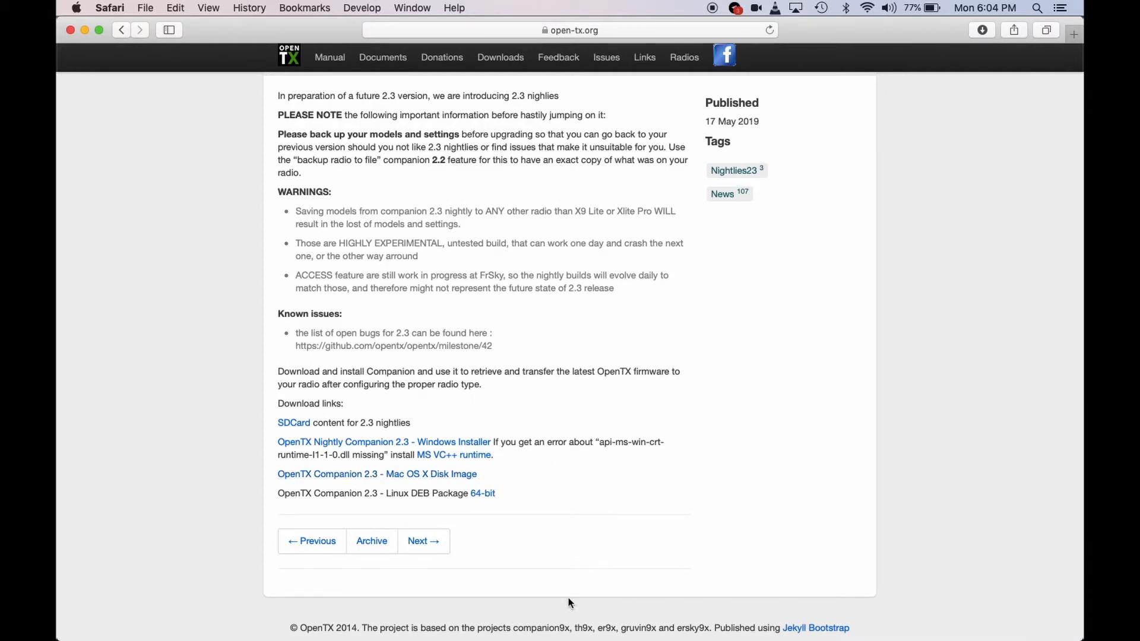
pyautogui.moveTo(481, 411)
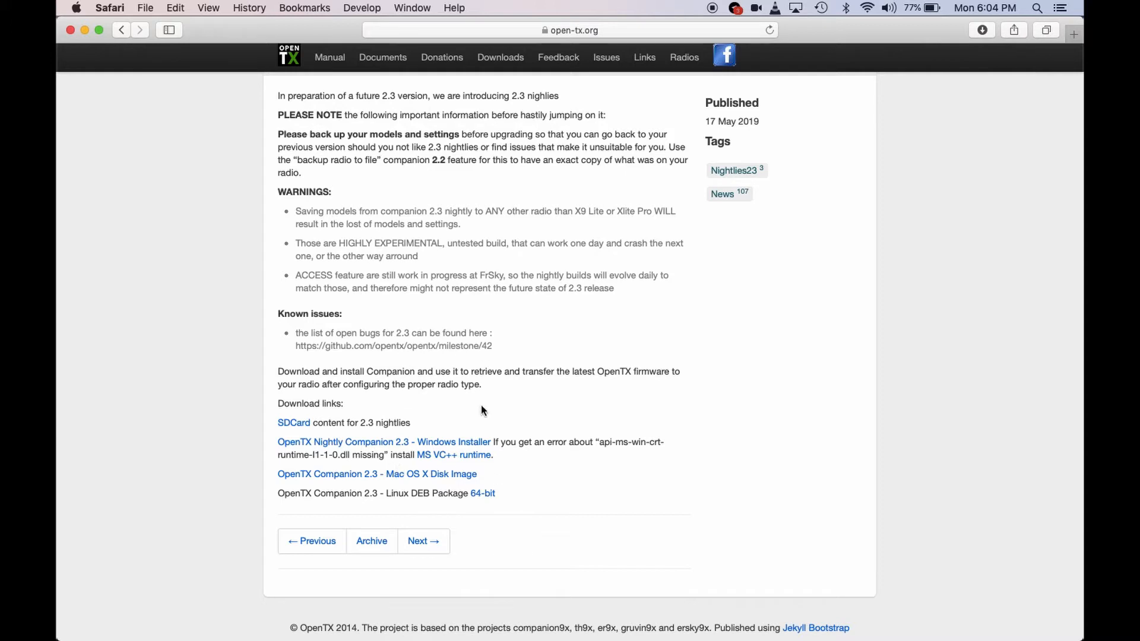
pyautogui.moveTo(727, 140)
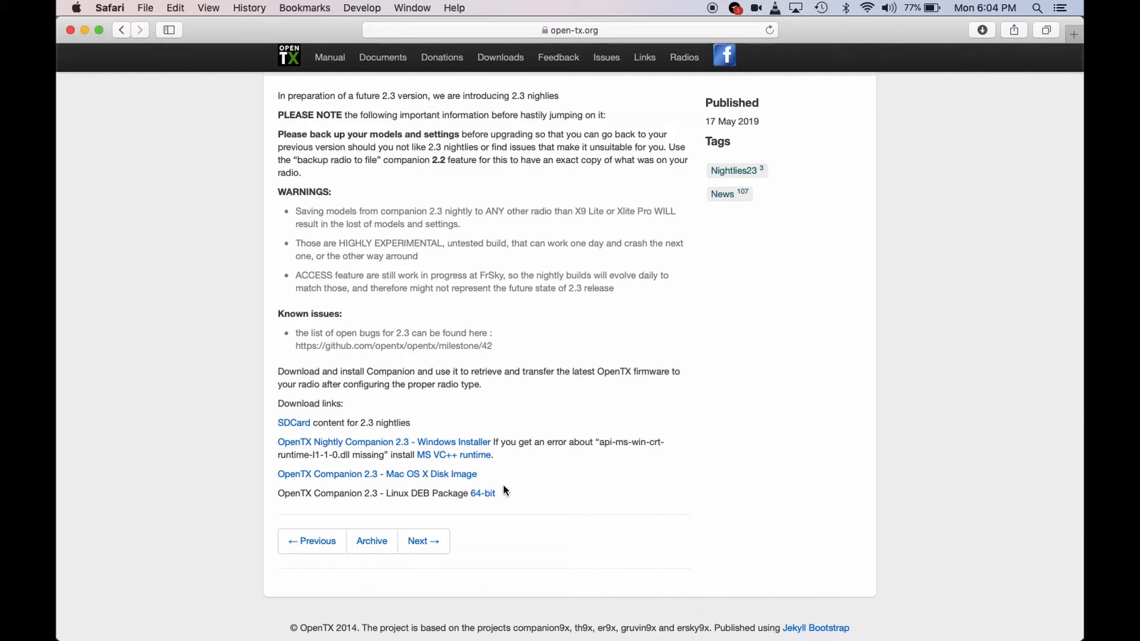
pyautogui.moveTo(595, 224)
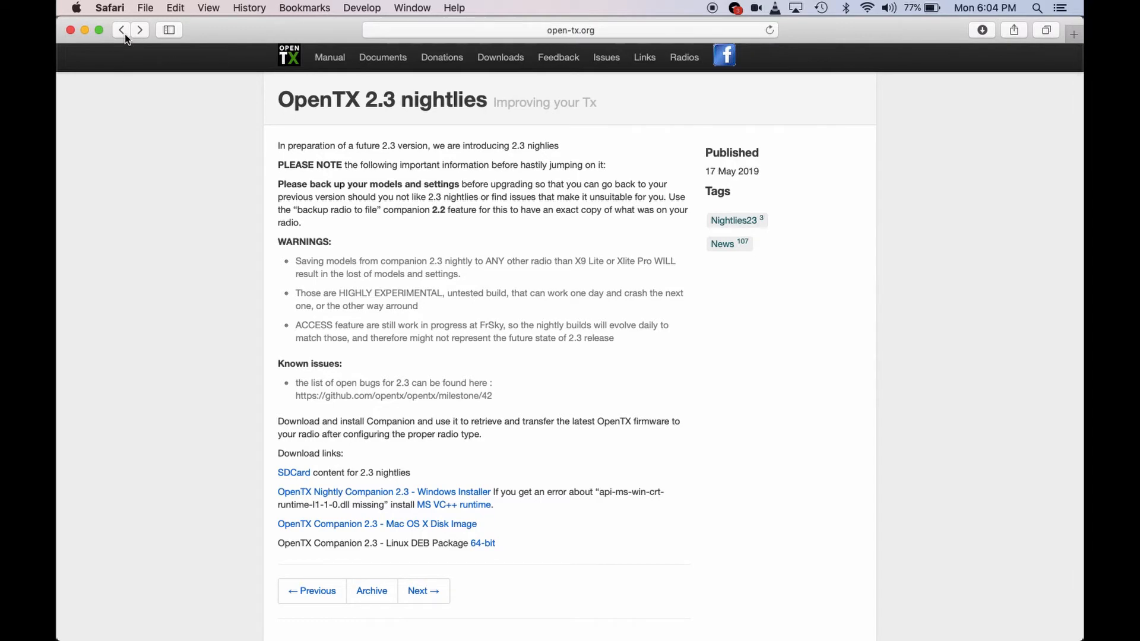
pyautogui.click(139, 30)
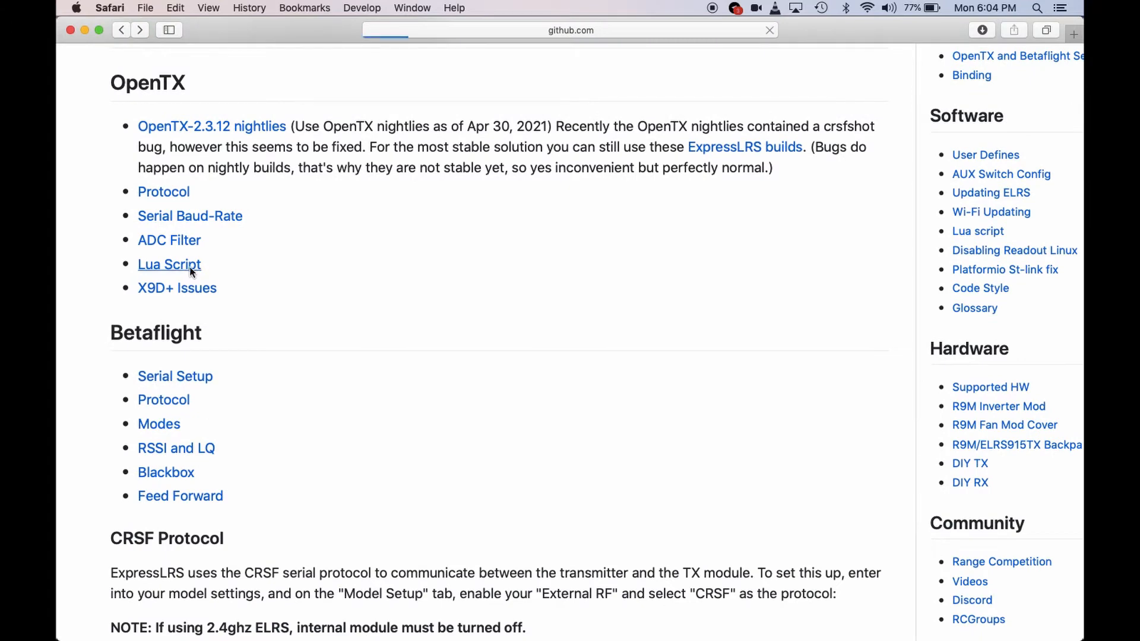
pyautogui.click(169, 263)
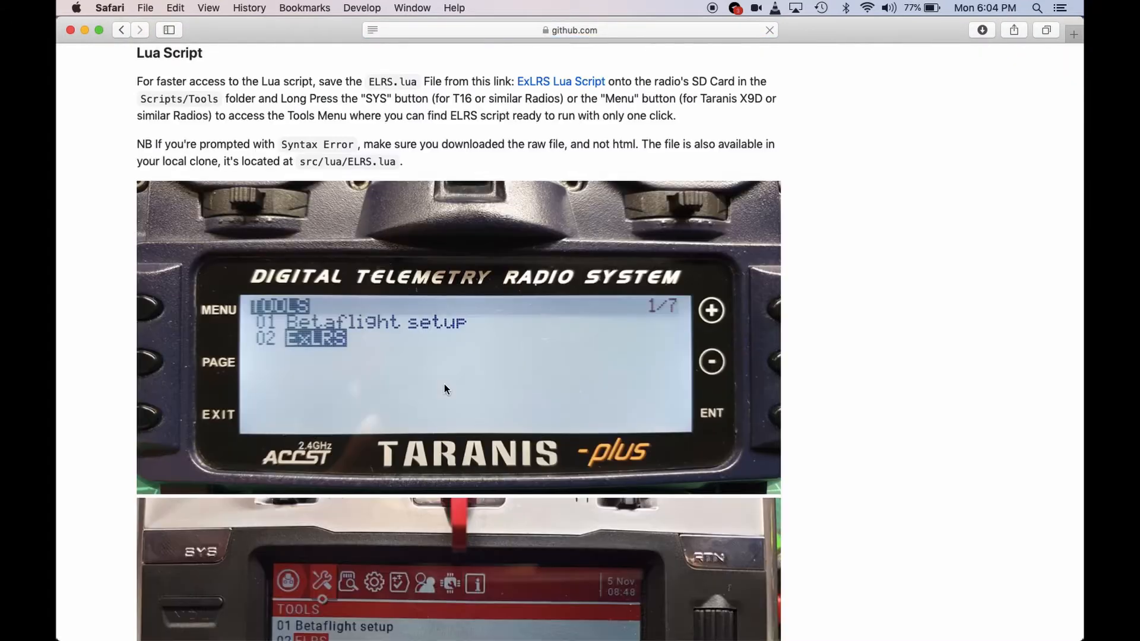
pyautogui.scroll(-3)
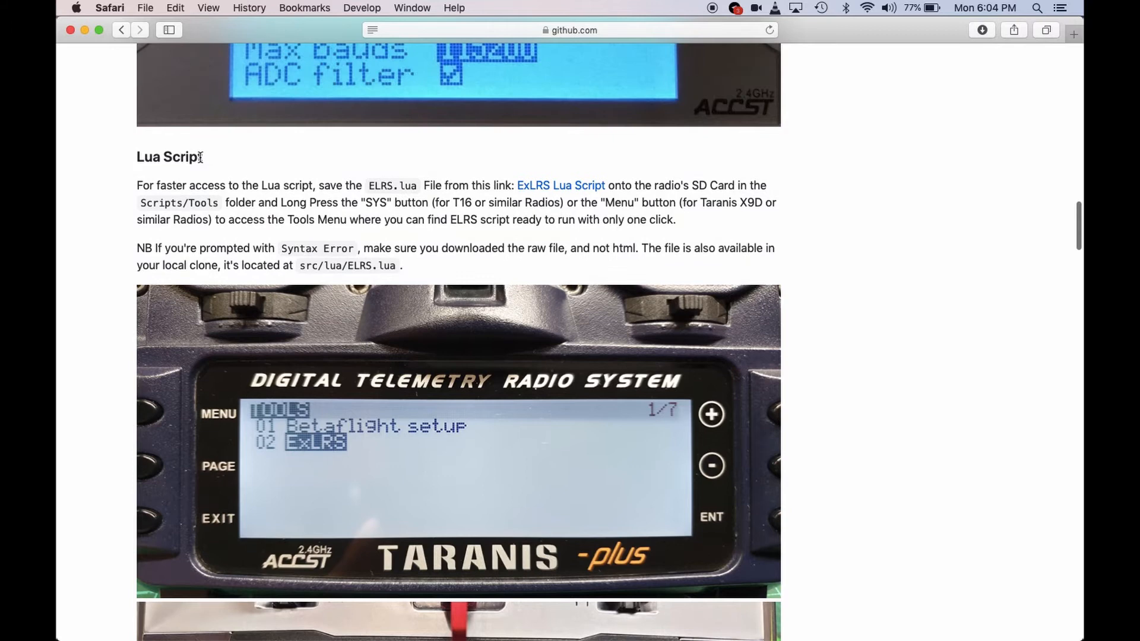
pyautogui.moveTo(560, 186)
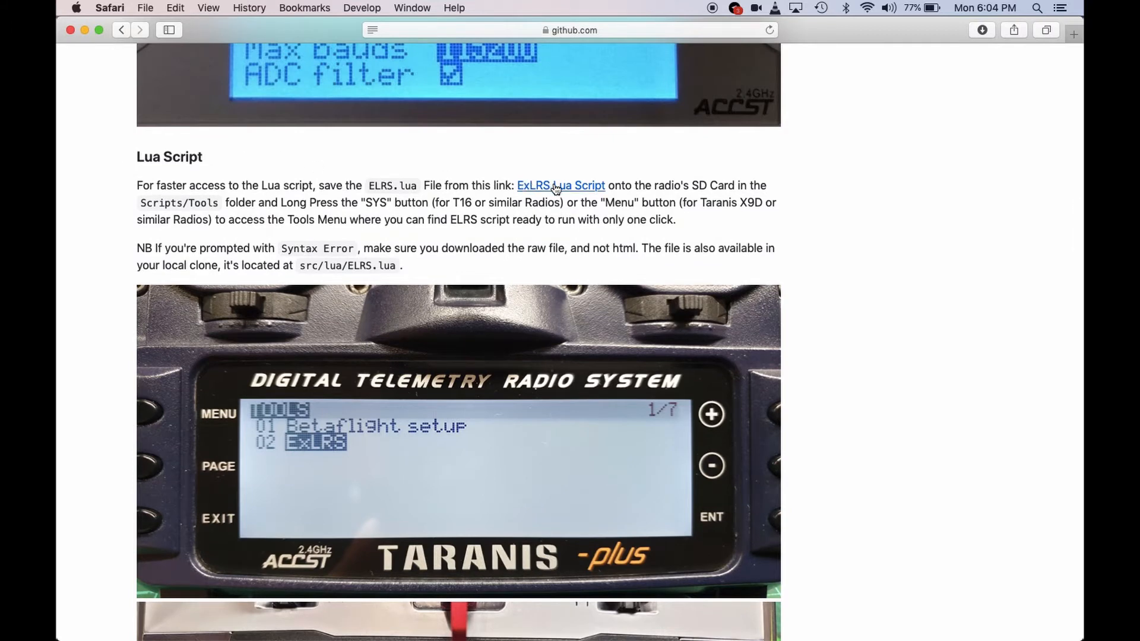
pyautogui.rightClick(560, 185)
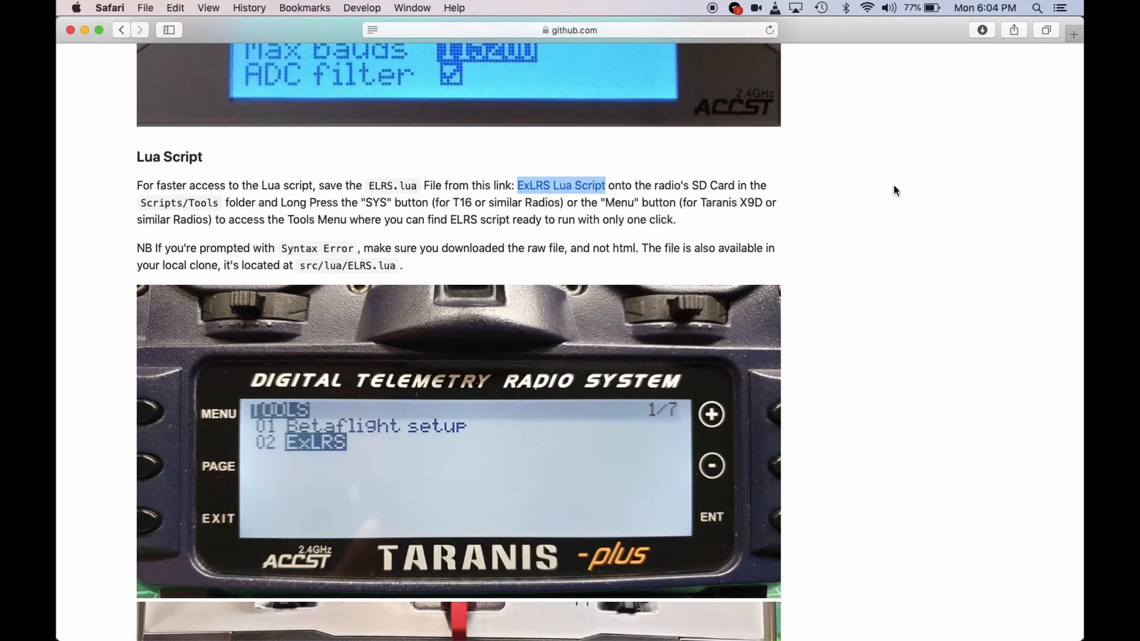
pyautogui.scroll(-3)
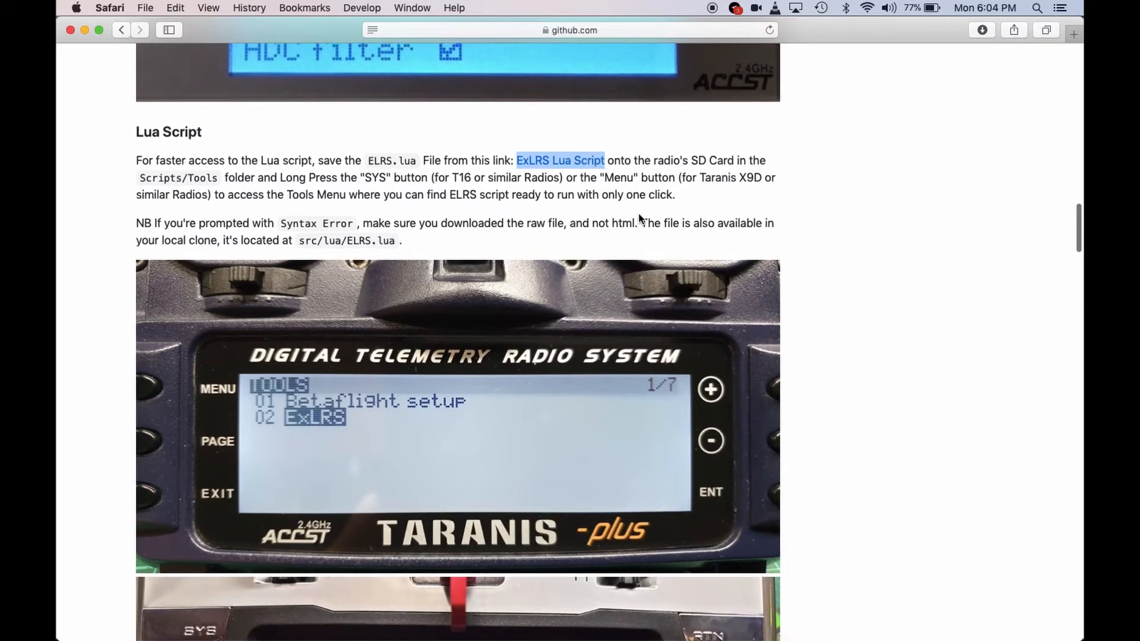
pyautogui.scroll(-3)
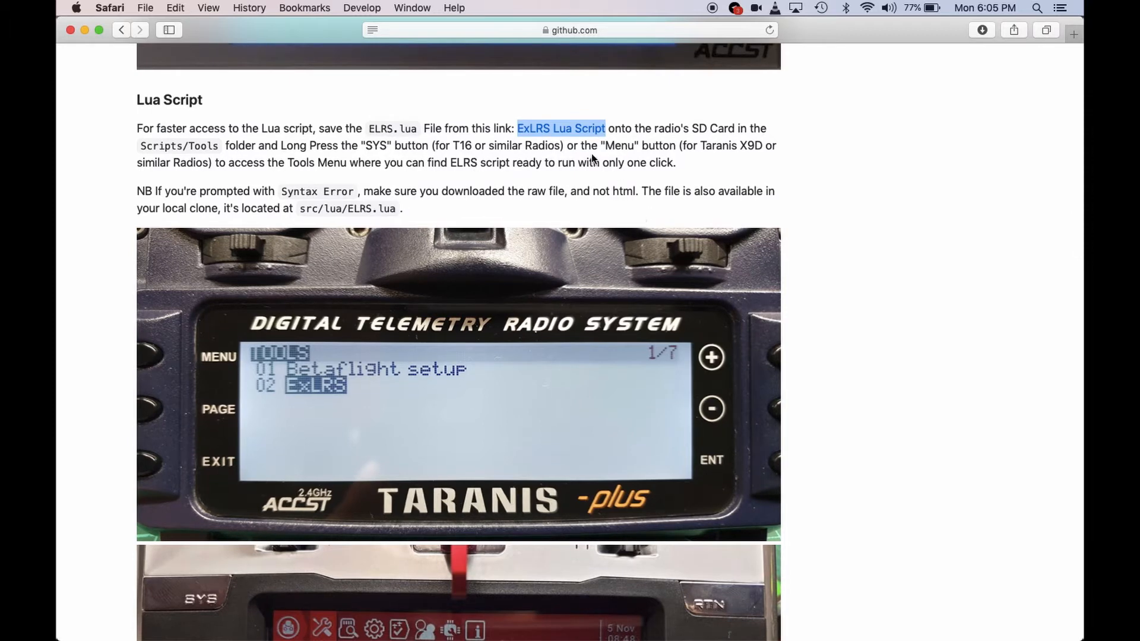
pyautogui.moveTo(406, 189)
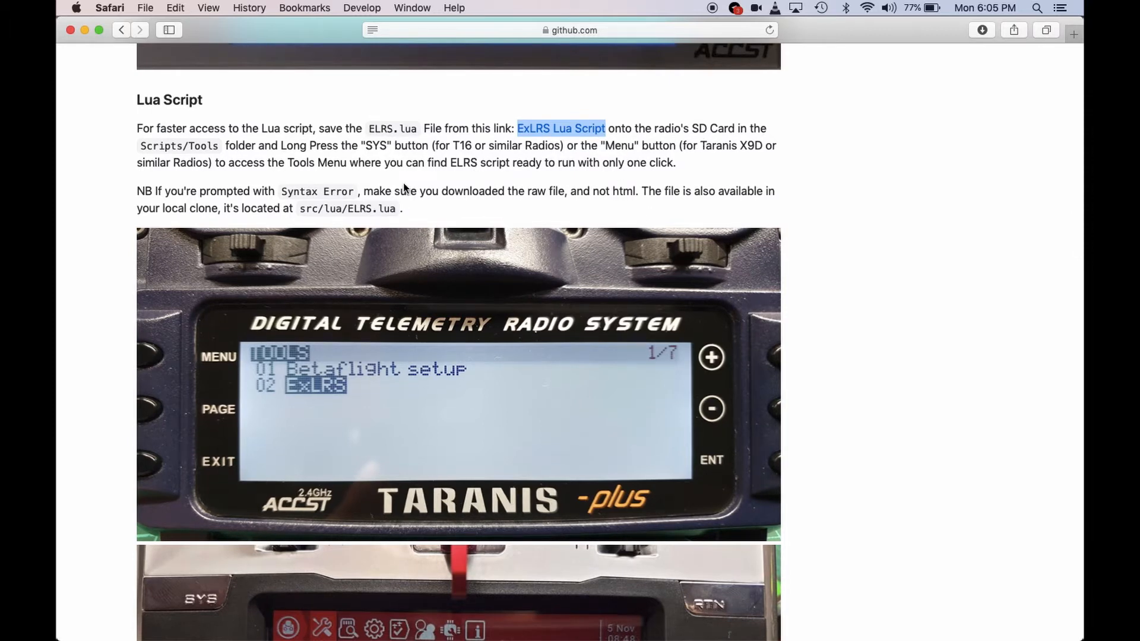
pyautogui.moveTo(333, 168)
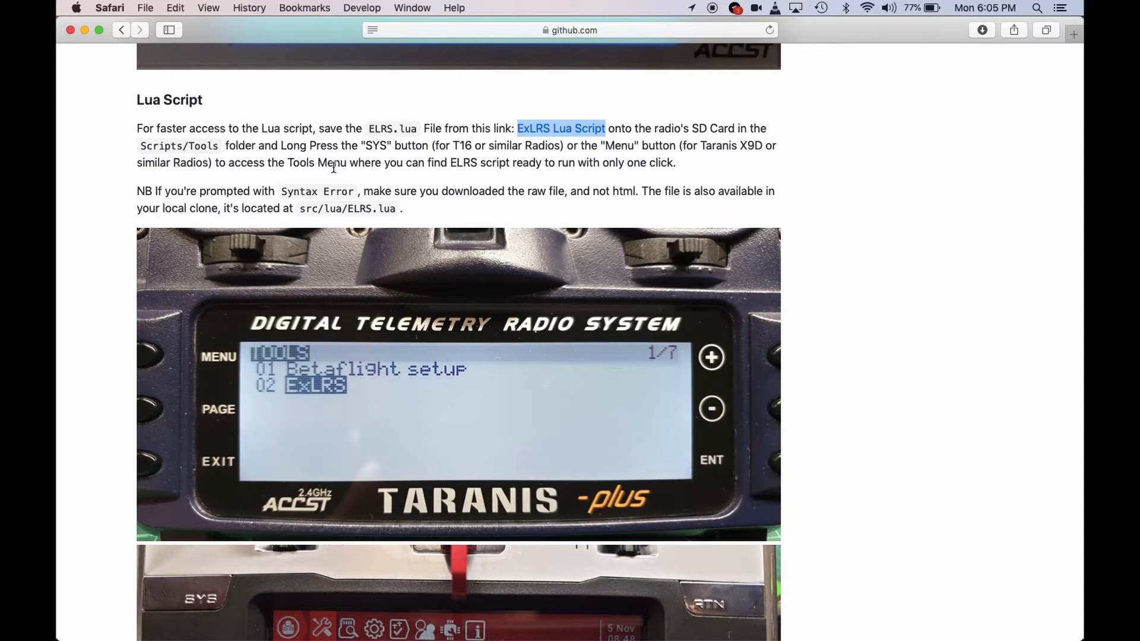
pyautogui.moveTo(262, 208)
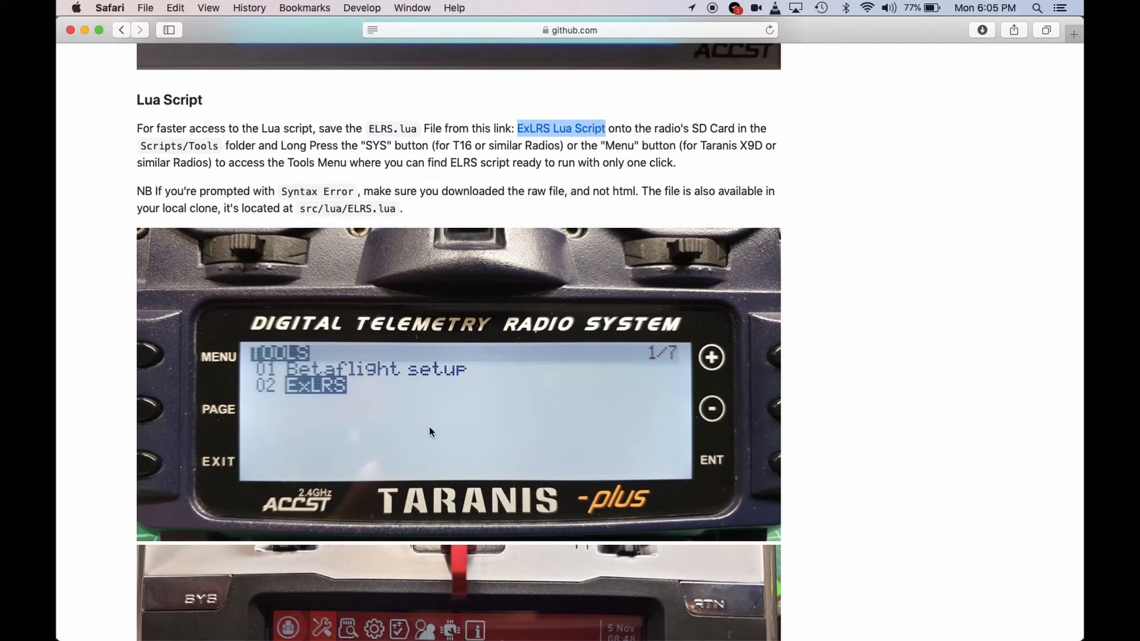
pyautogui.scroll(-3)
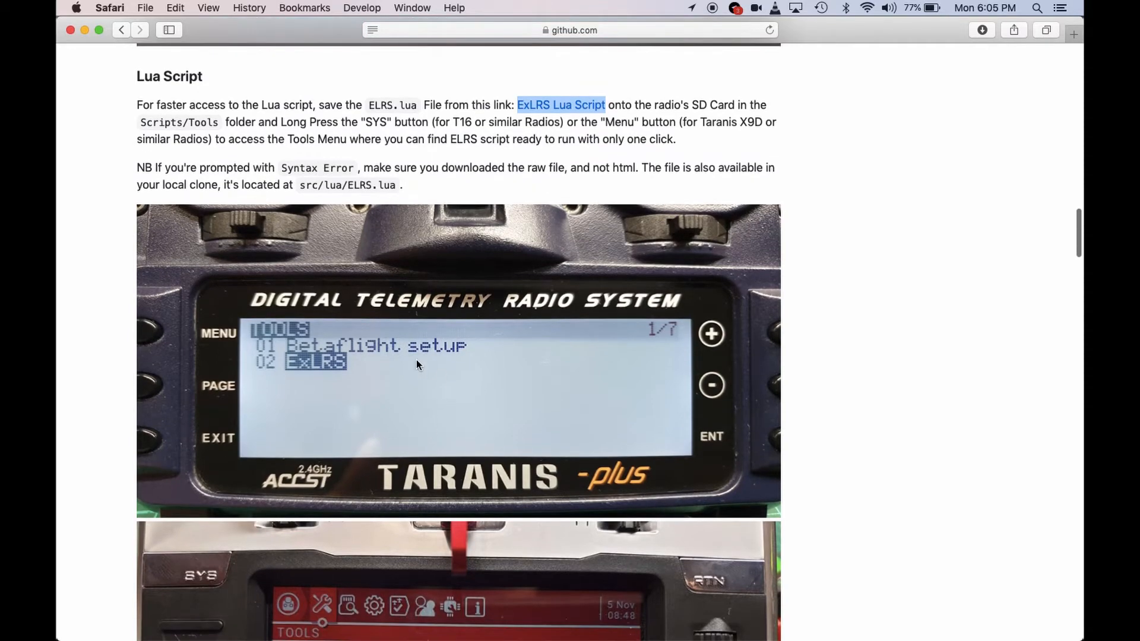
pyautogui.scroll(-3)
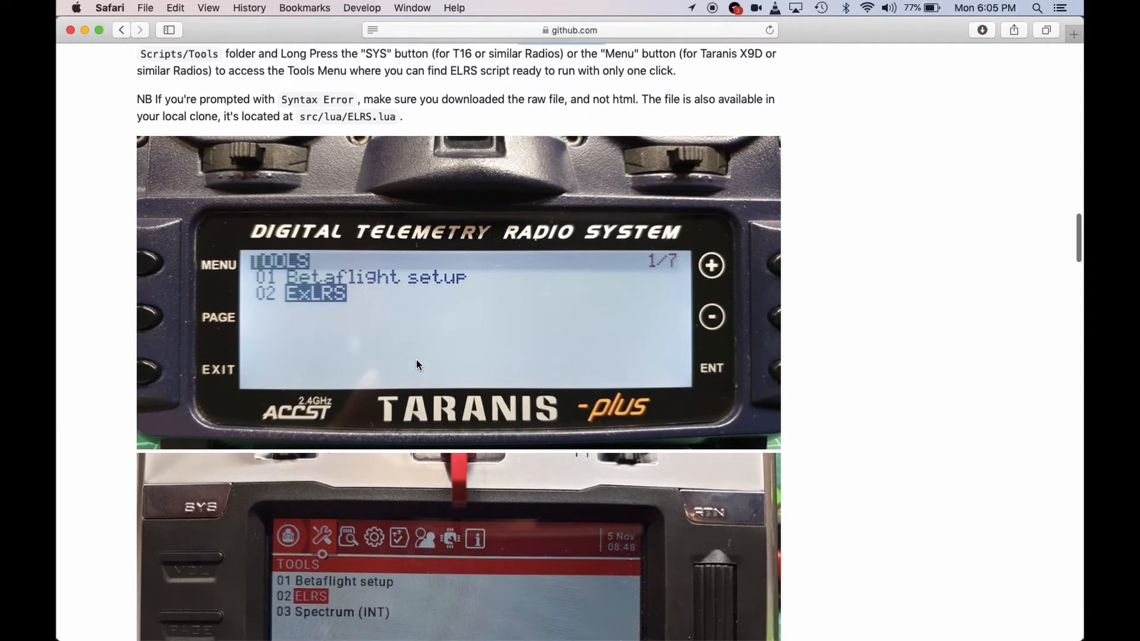
pyautogui.scroll(-3)
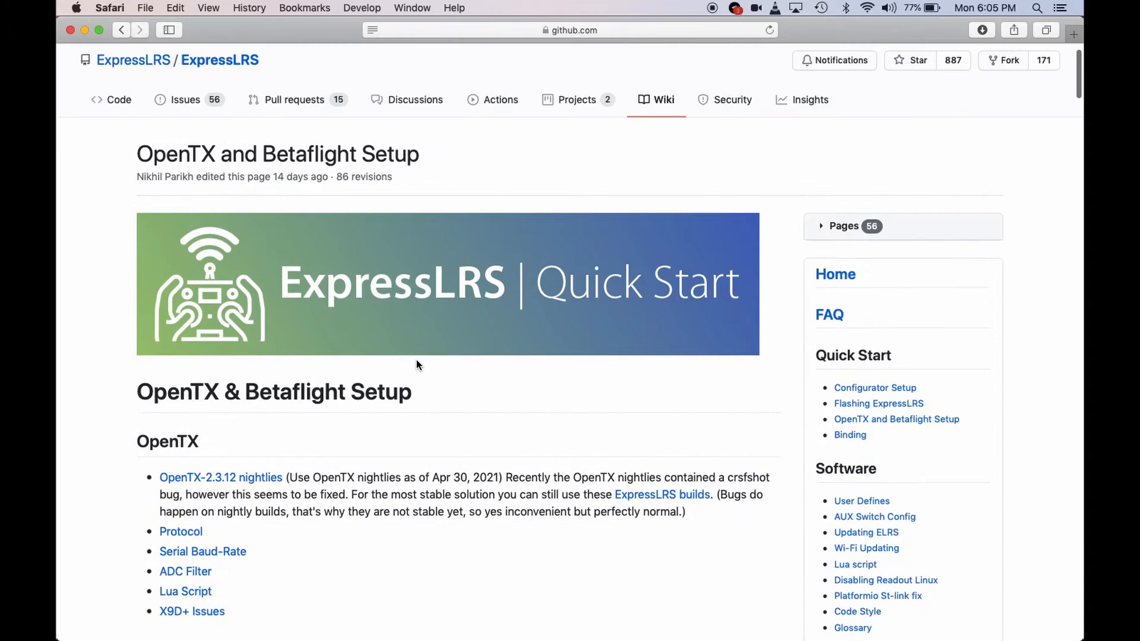
pyautogui.scroll(-3)
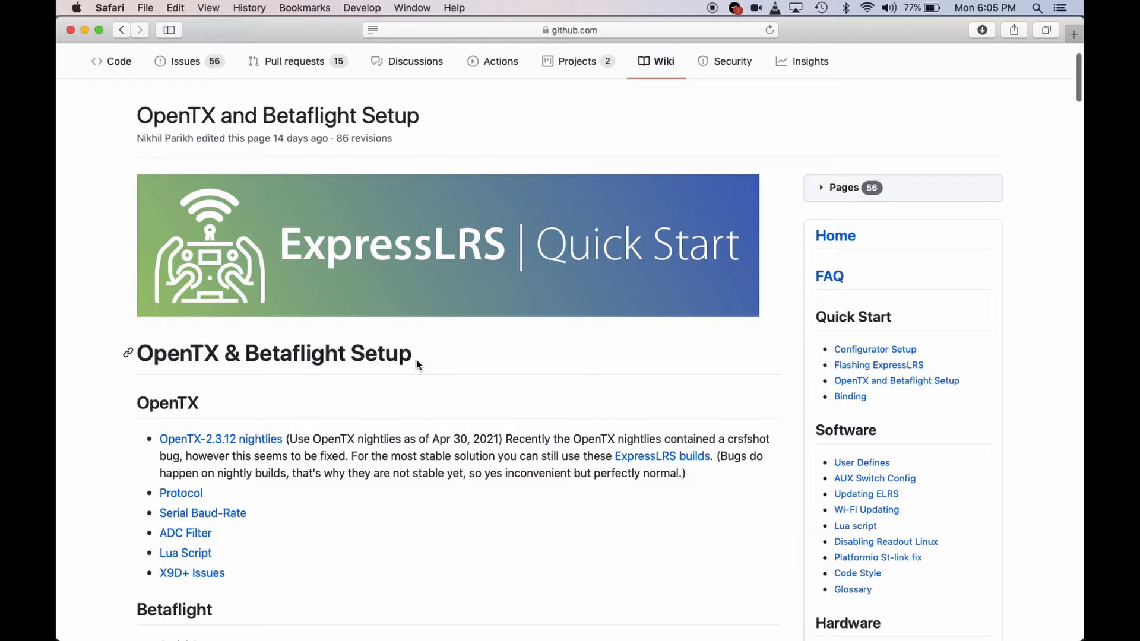
pyautogui.scroll(-3)
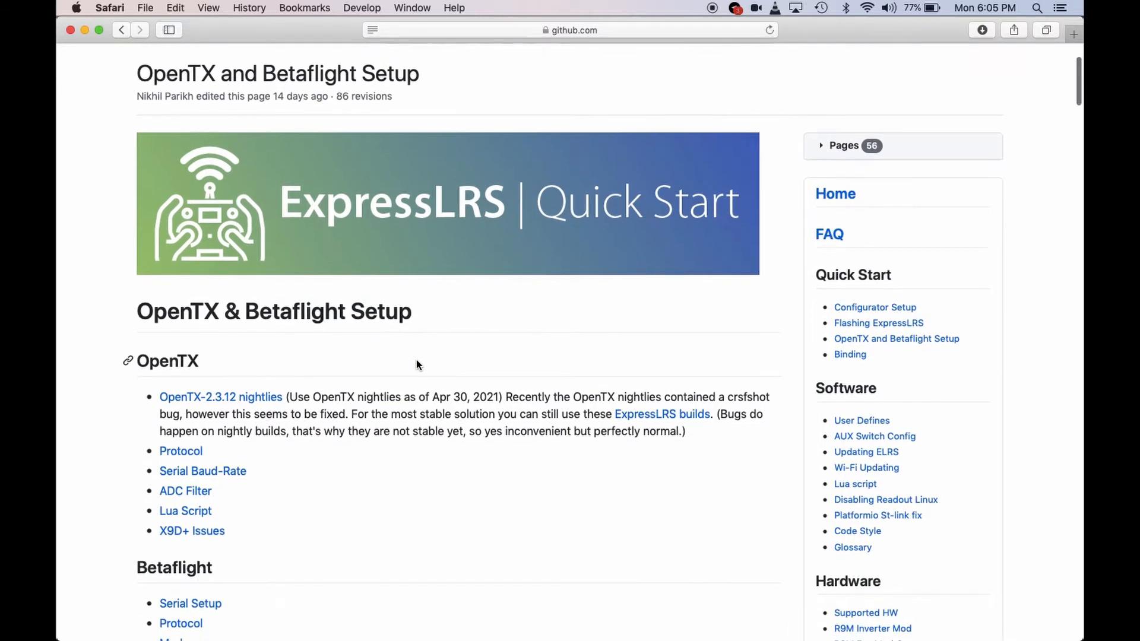
pyautogui.moveTo(875, 307)
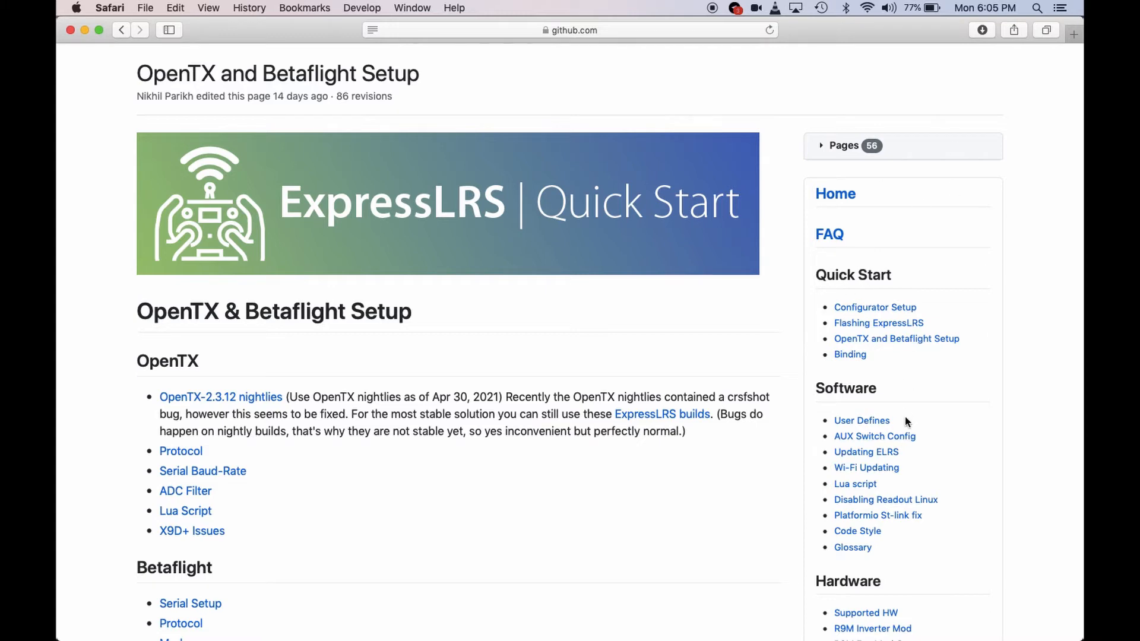
# Open the Configurator Setup wiki page from the Quick Start sidebar and scroll through it.
pyautogui.click(875, 307)
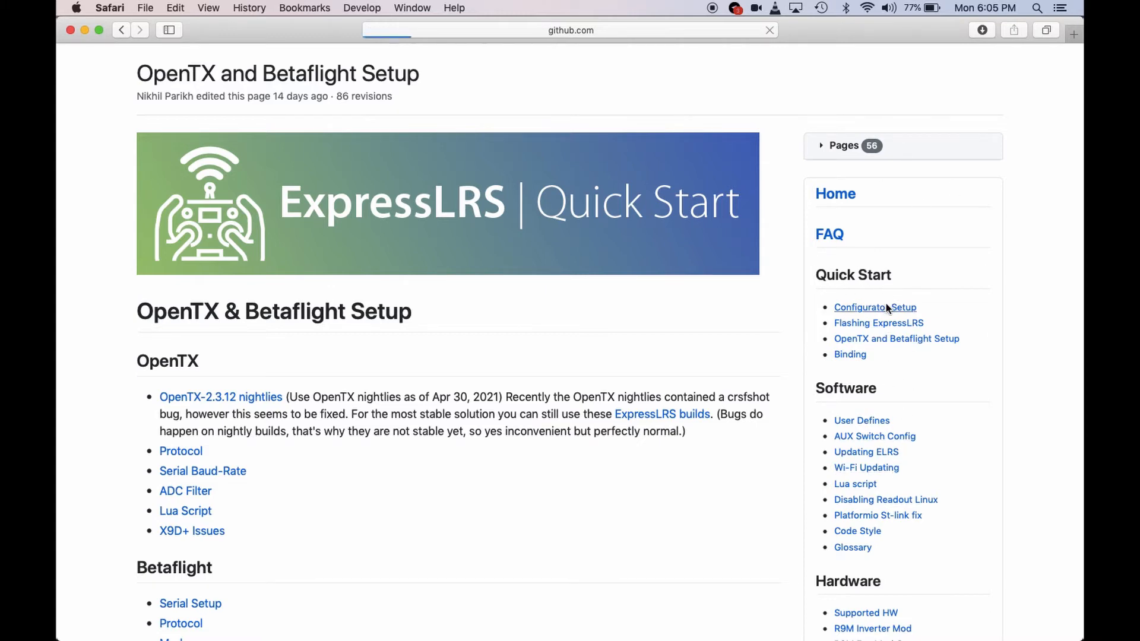
pyautogui.click(874, 307)
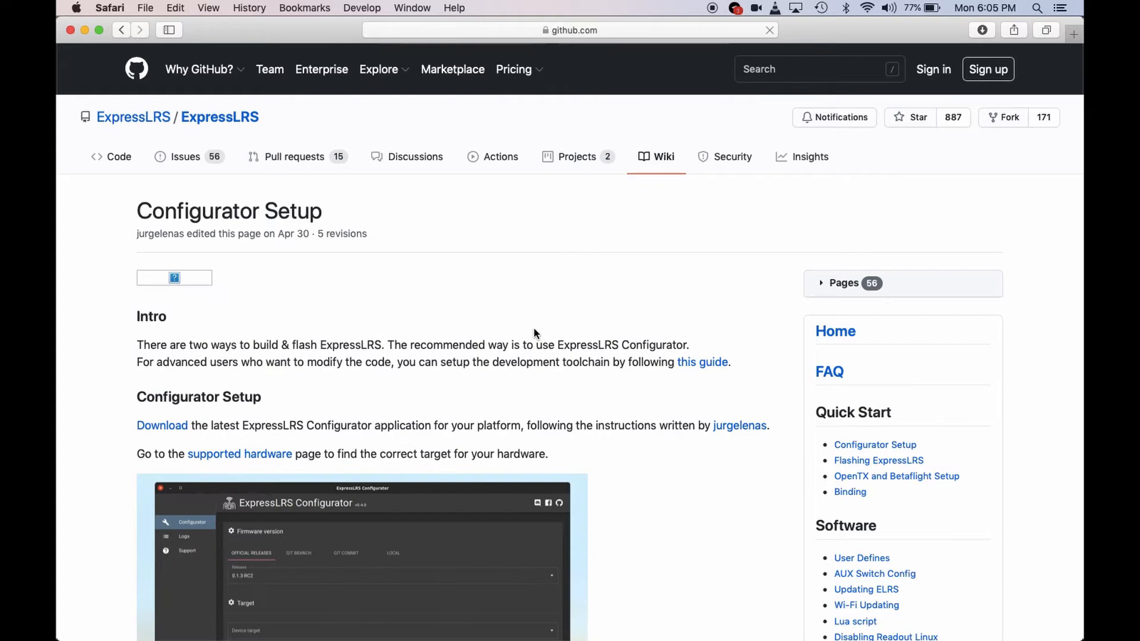
pyautogui.scroll(-3)
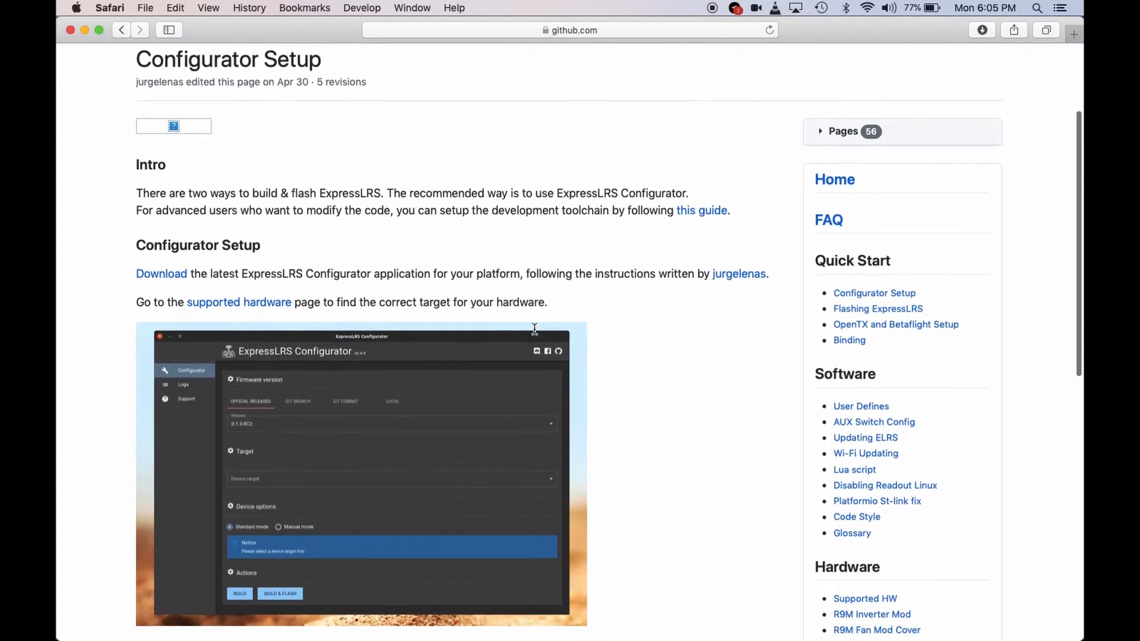
pyautogui.scroll(-3)
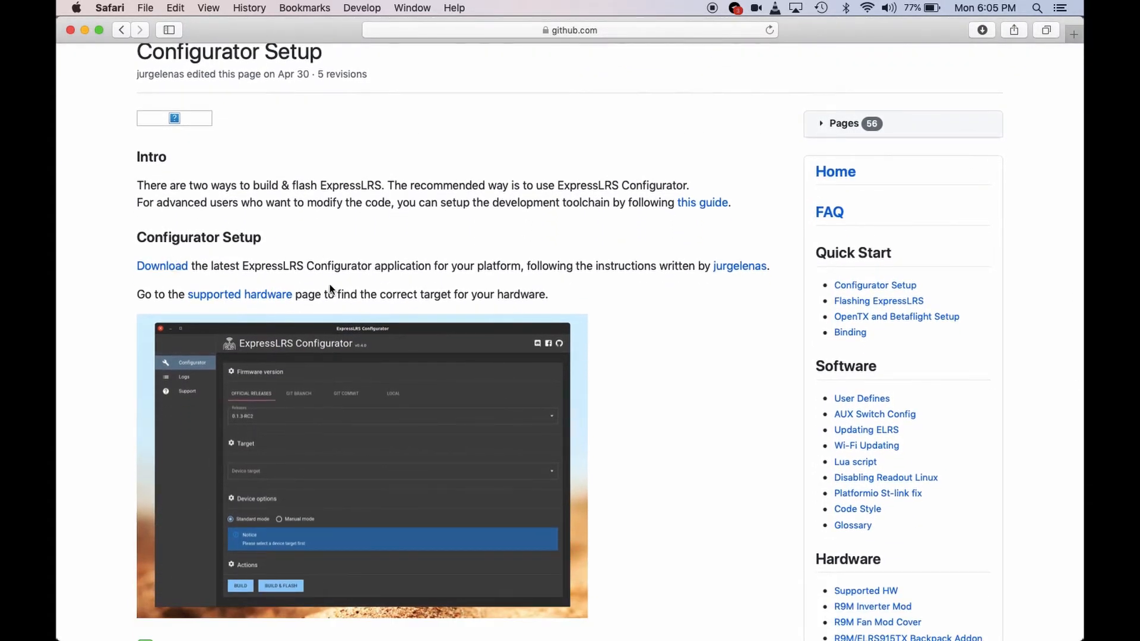
pyautogui.scroll(-3)
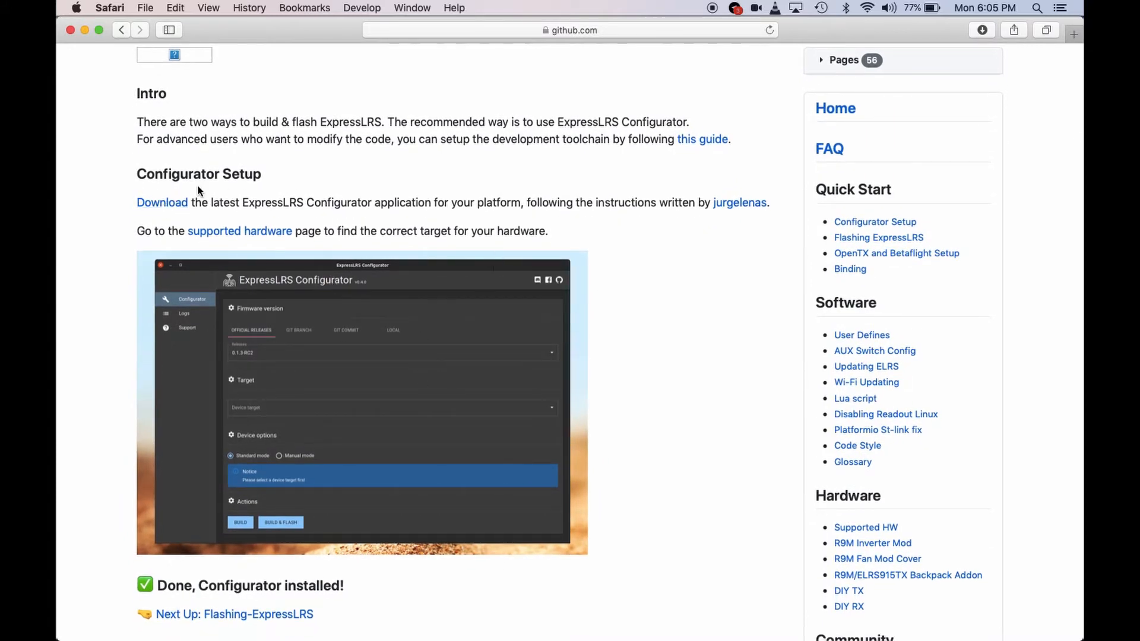
pyautogui.scroll(-3)
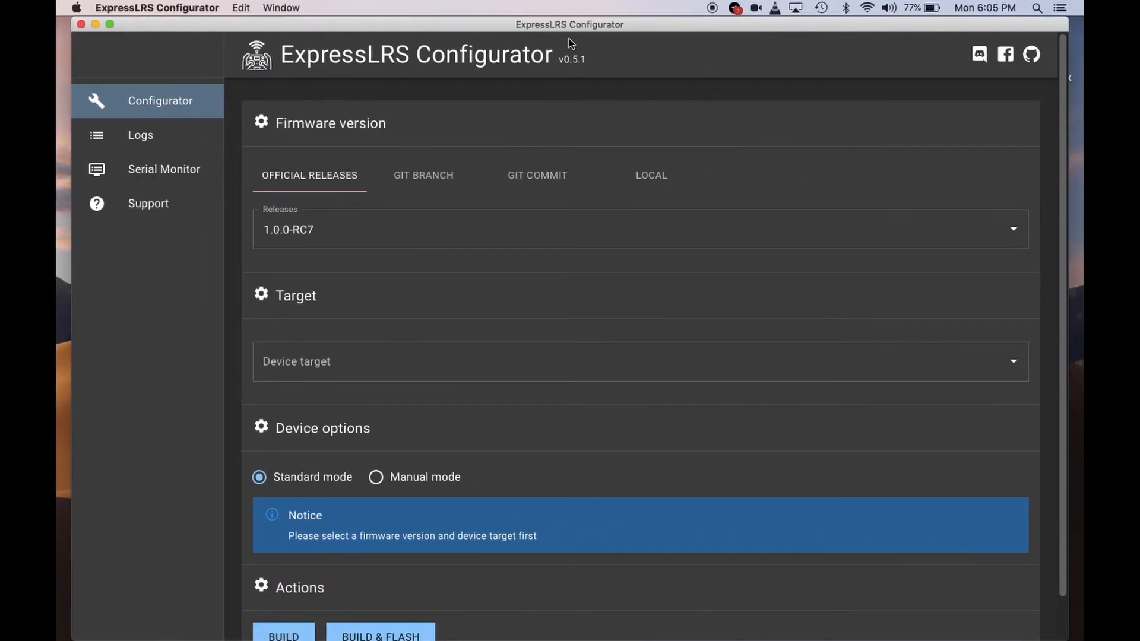
pyautogui.moveTo(618, 58)
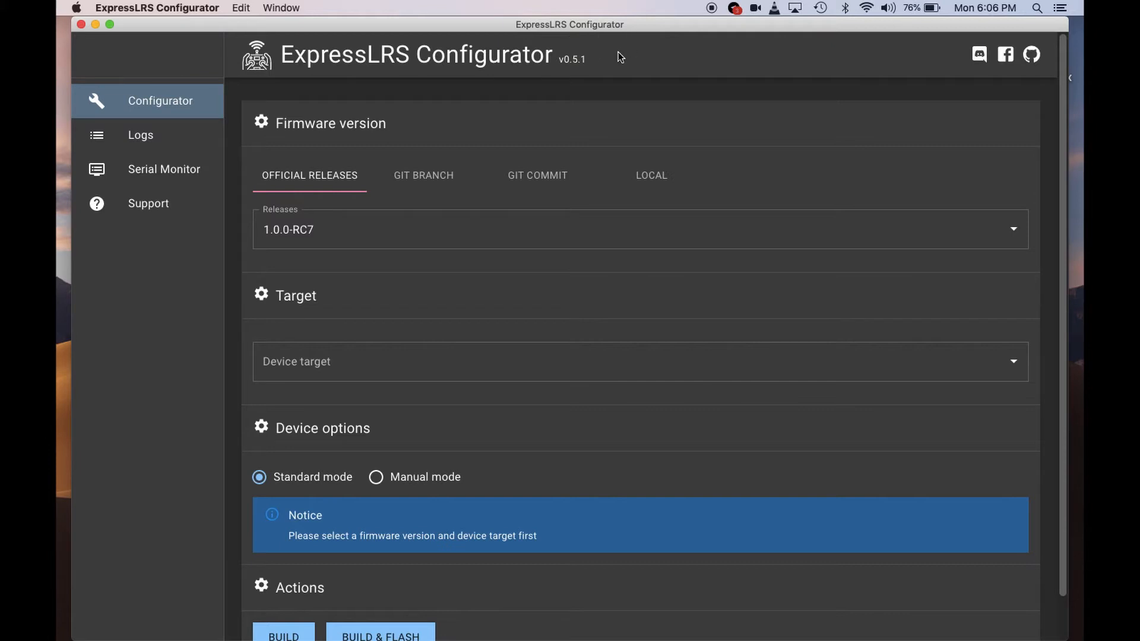
pyautogui.moveTo(573, 70)
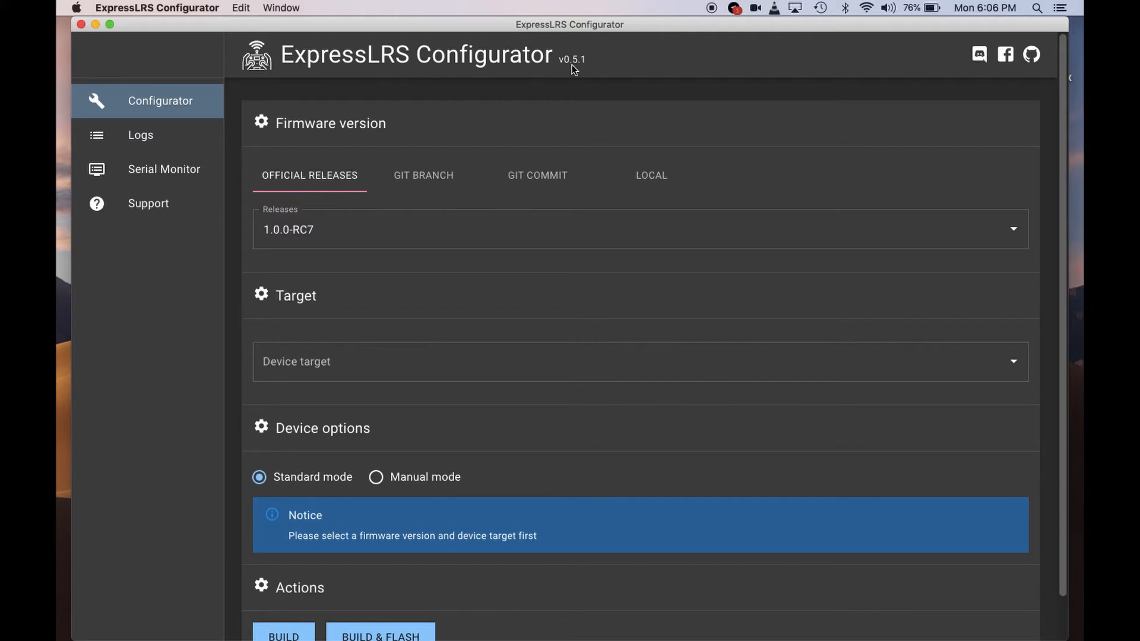
pyautogui.moveTo(567, 70)
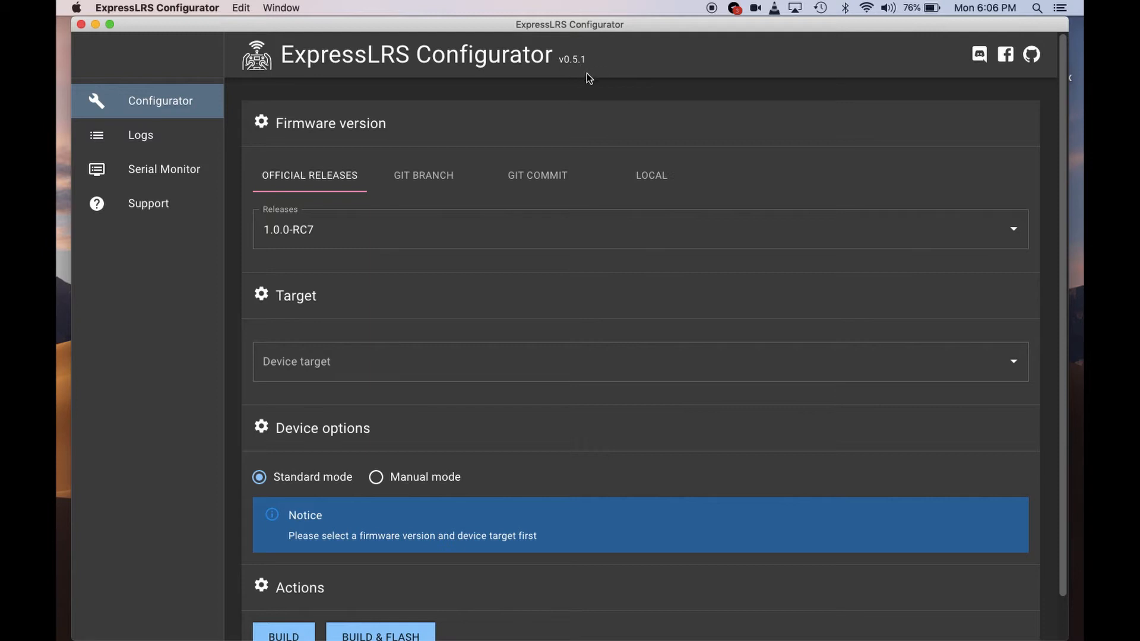
pyautogui.moveTo(314, 184)
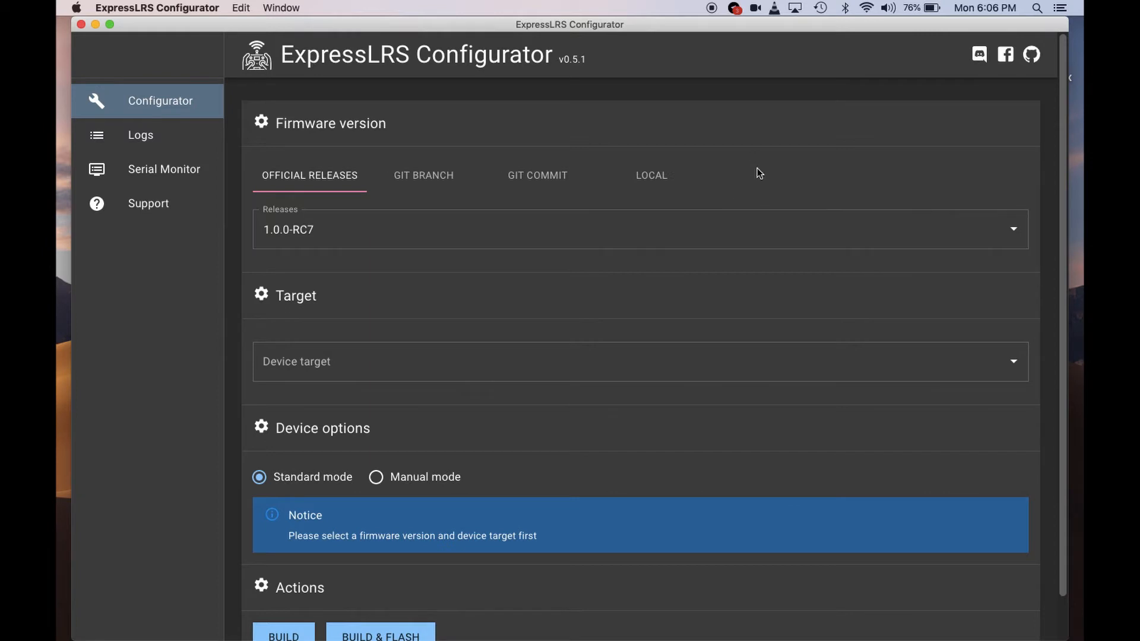
pyautogui.moveTo(756, 191)
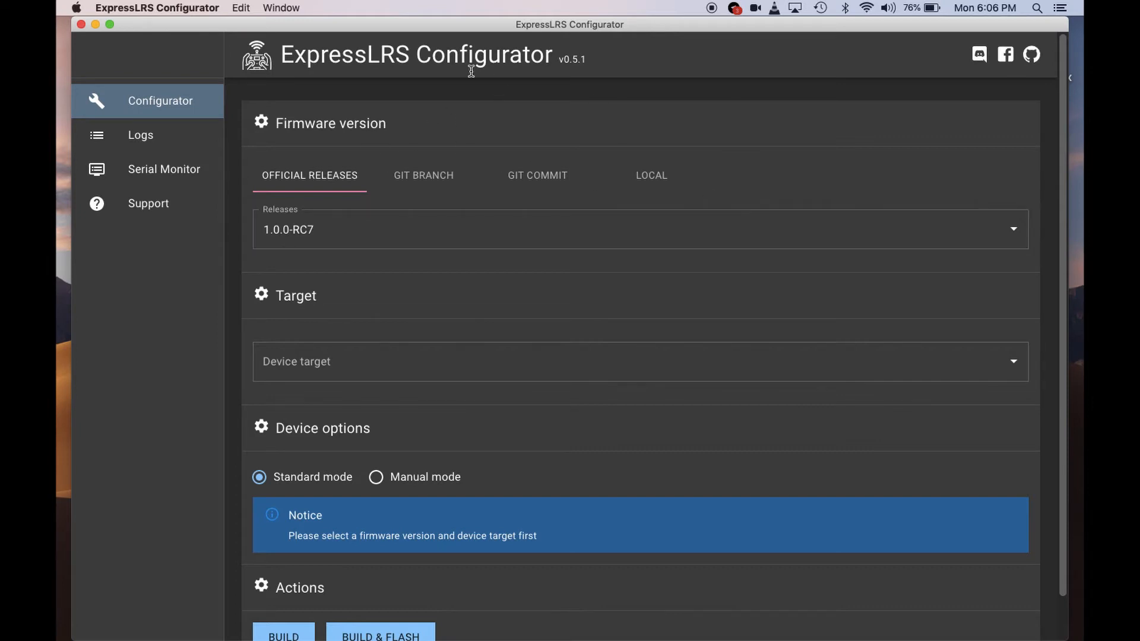
pyautogui.moveTo(754, 209)
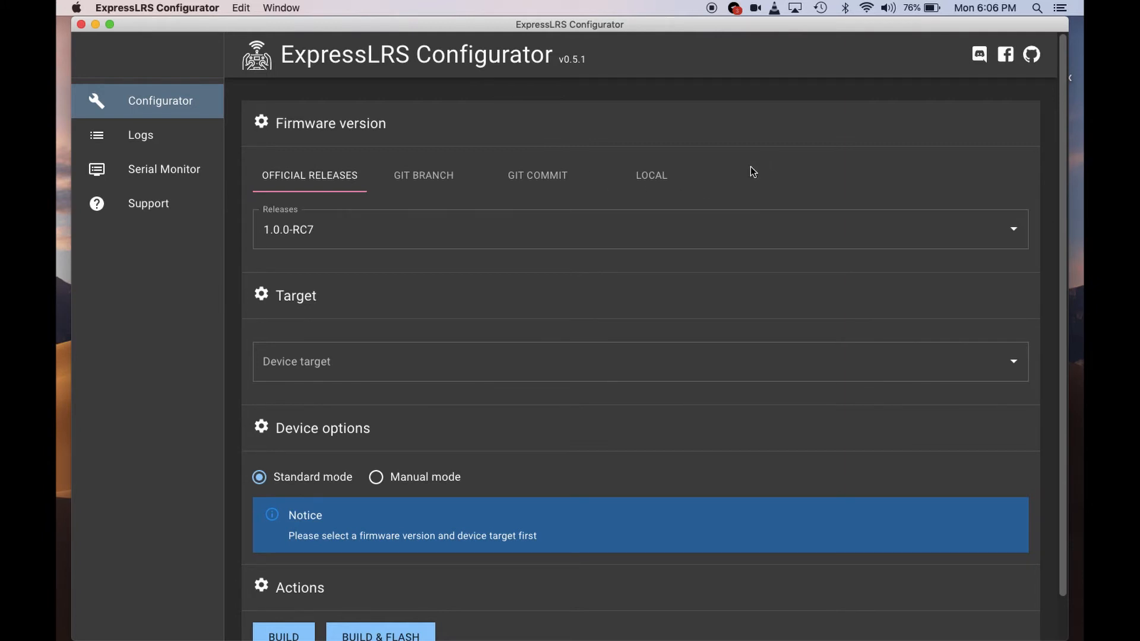
pyautogui.moveTo(359, 191)
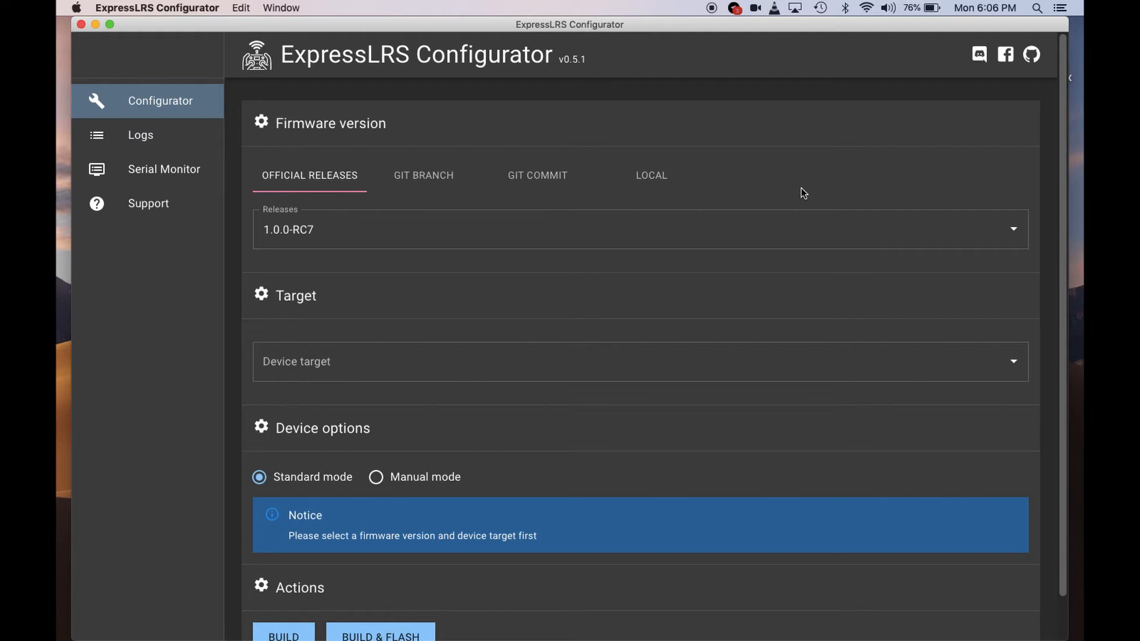
pyautogui.moveTo(770, 160)
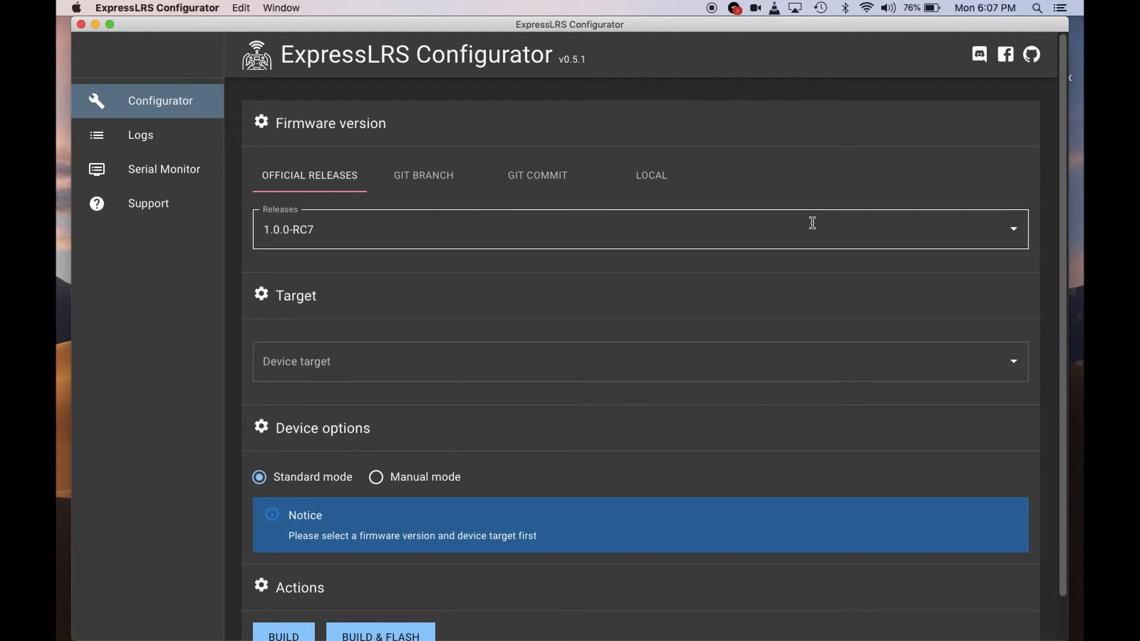
pyautogui.moveTo(780, 233)
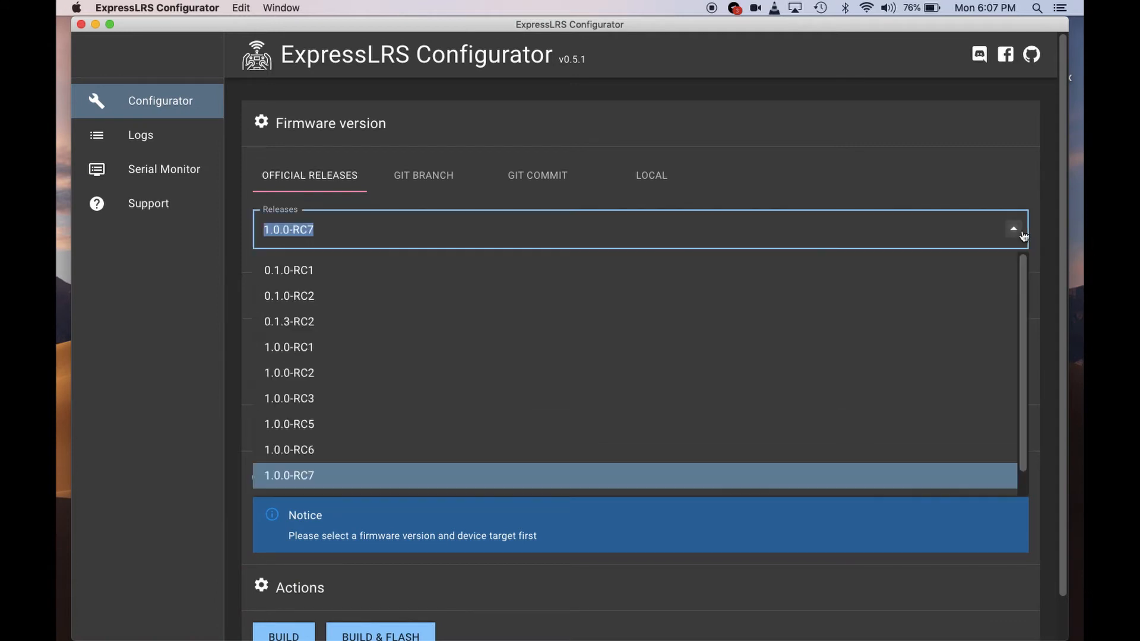
# Choose firmware release 1.0.0-RC8 and browse device targets to the HappyModel 2.4 GHz entries.
pyautogui.scroll(-3)
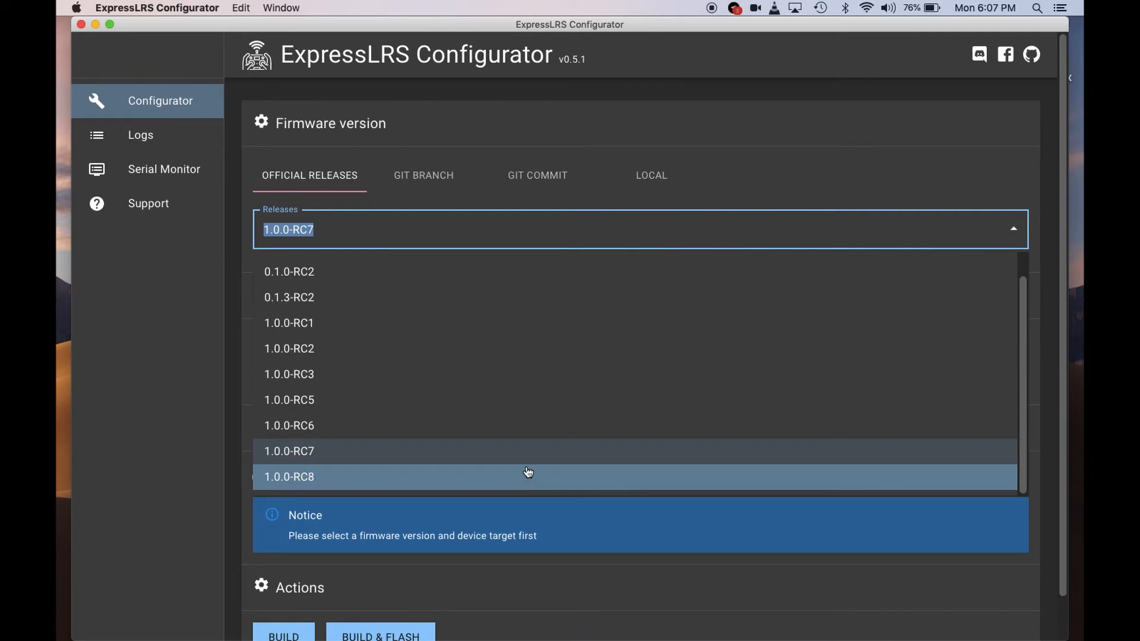
pyautogui.click(288, 476)
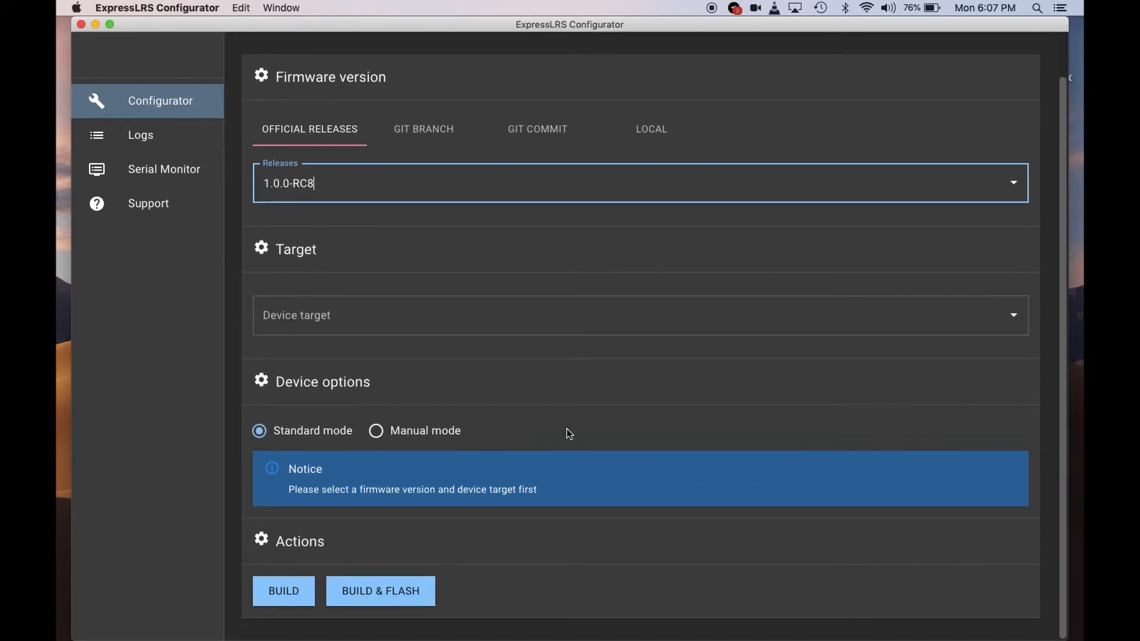
pyautogui.click(640, 314)
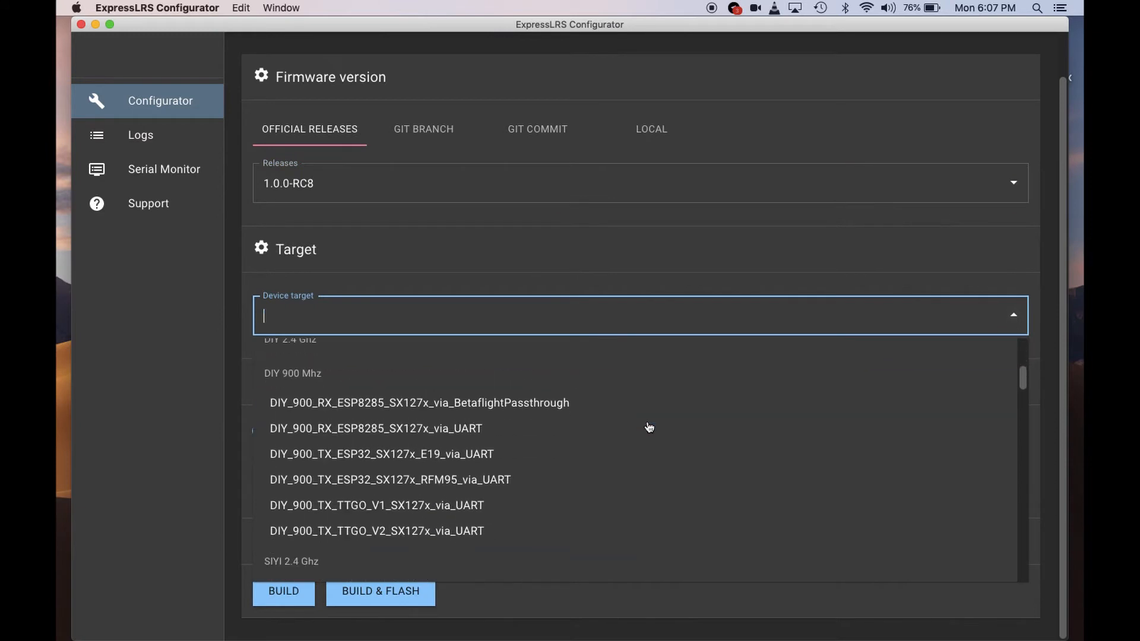
pyautogui.scroll(-3)
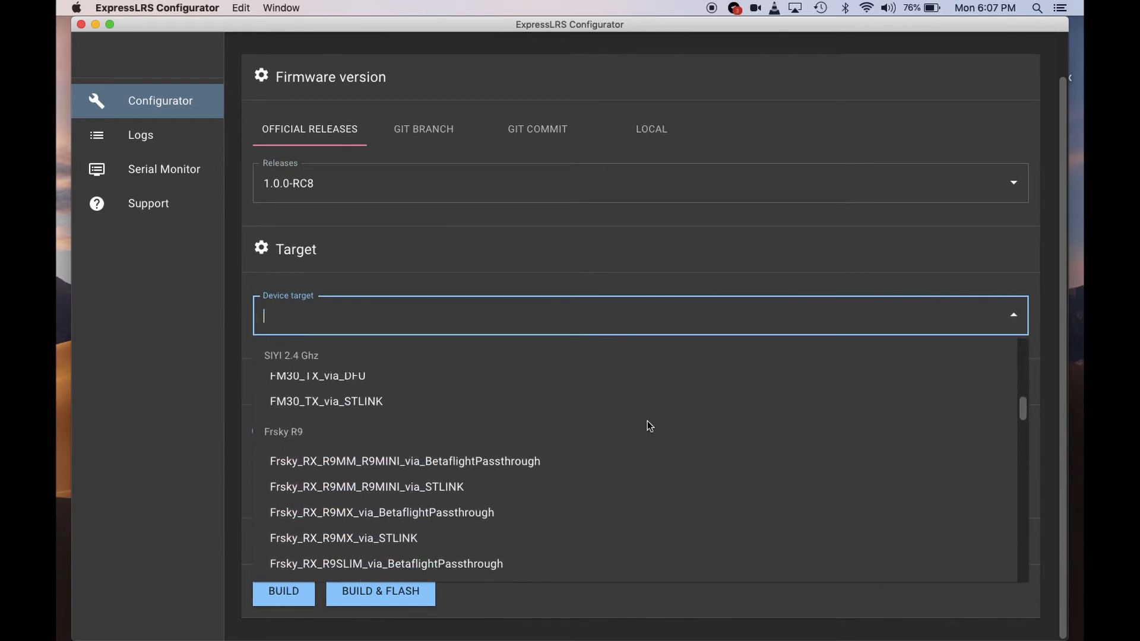
pyautogui.scroll(-3)
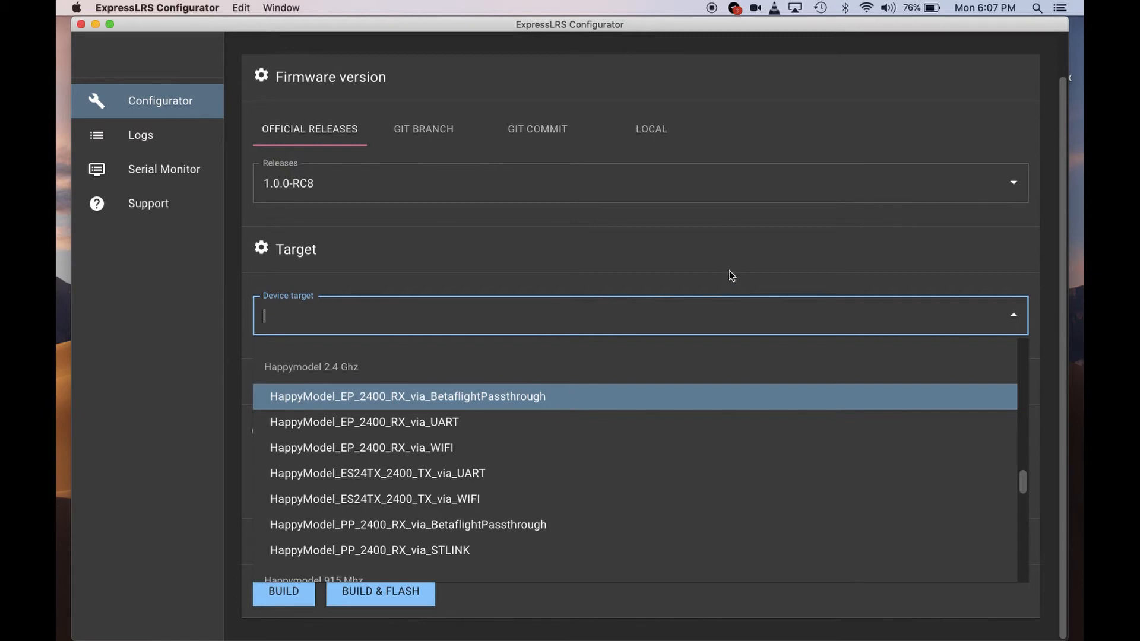
pyautogui.moveTo(595, 474)
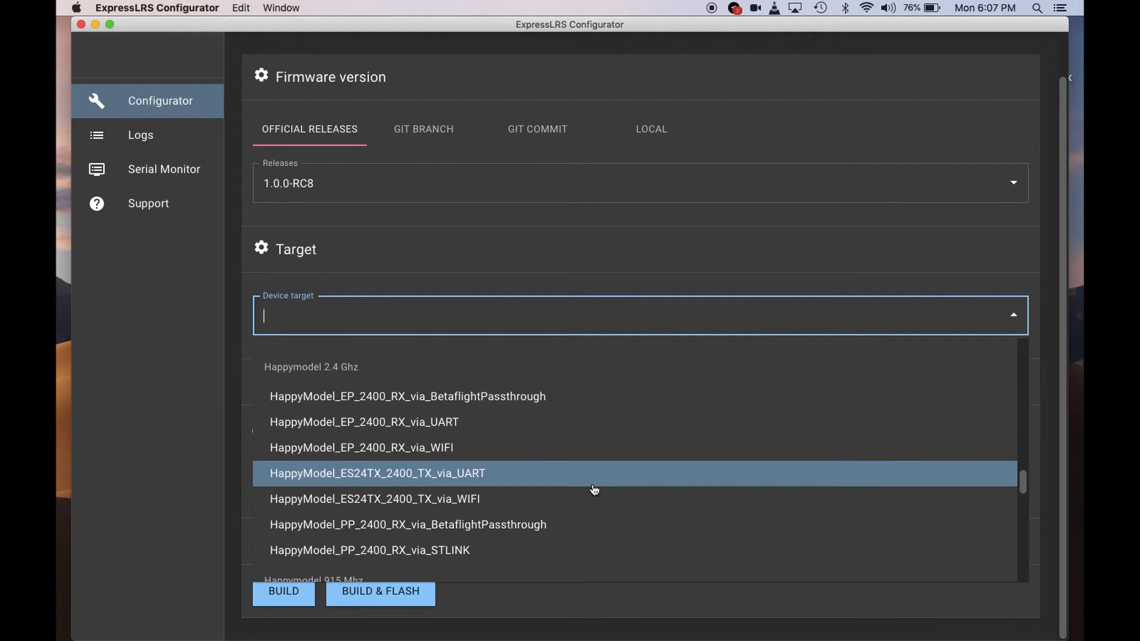
pyautogui.moveTo(386, 422)
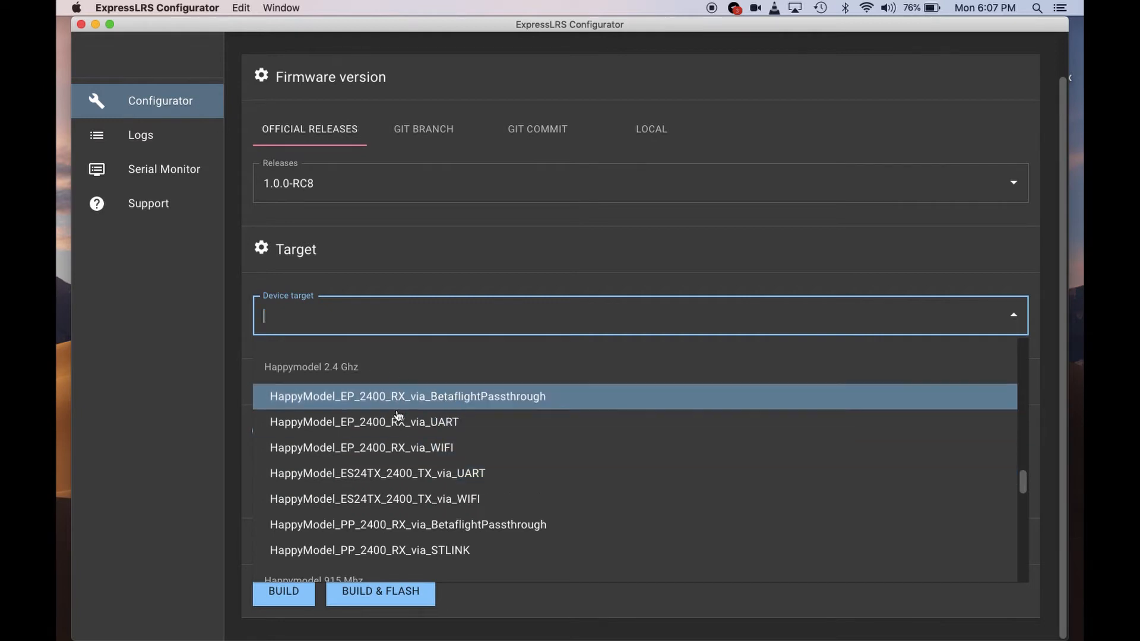
pyautogui.moveTo(412, 474)
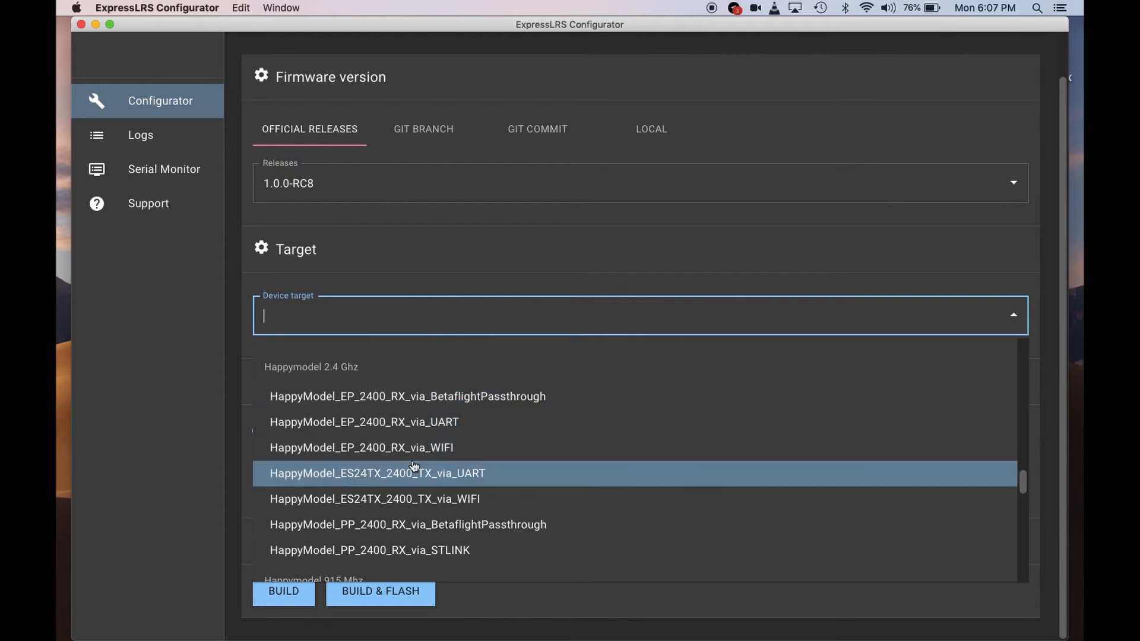
pyautogui.moveTo(433, 482)
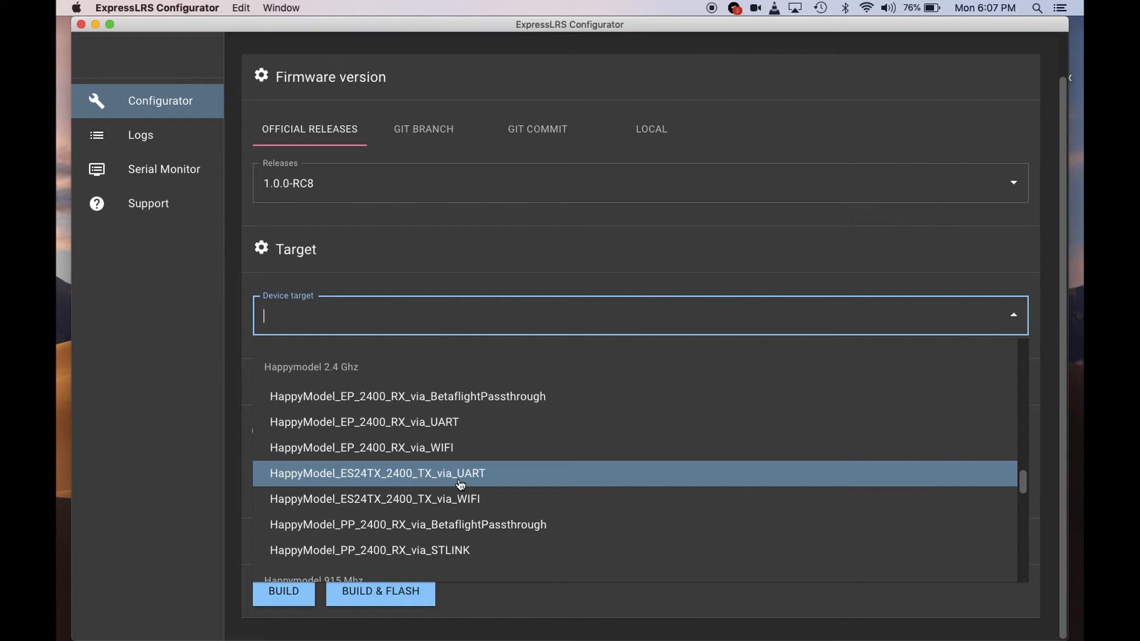
pyautogui.moveTo(487, 486)
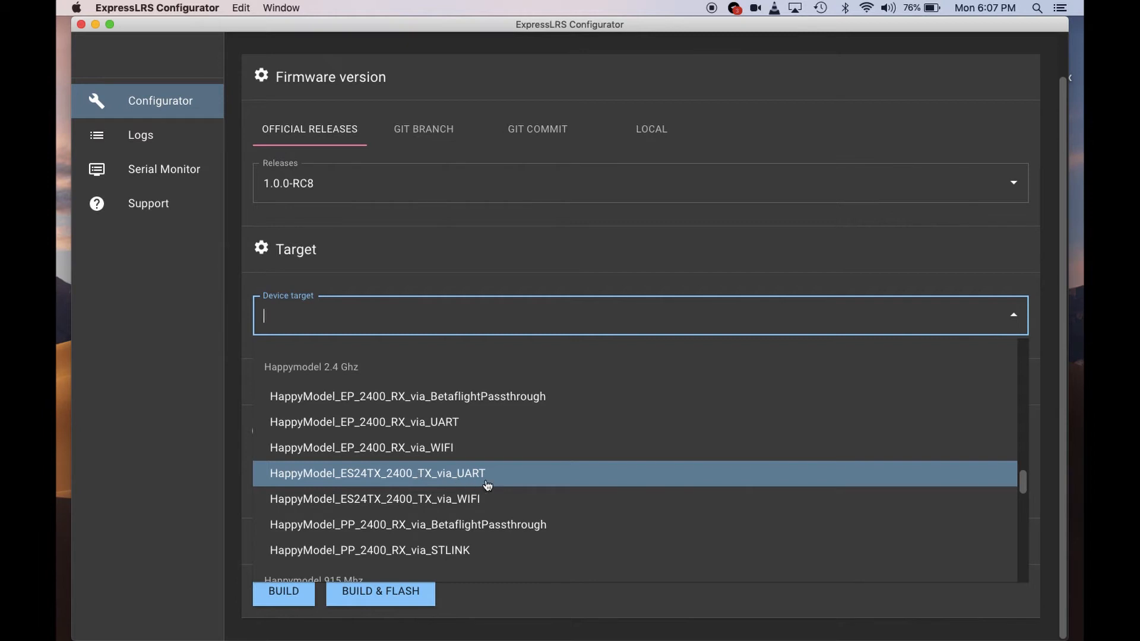
pyautogui.moveTo(484, 492)
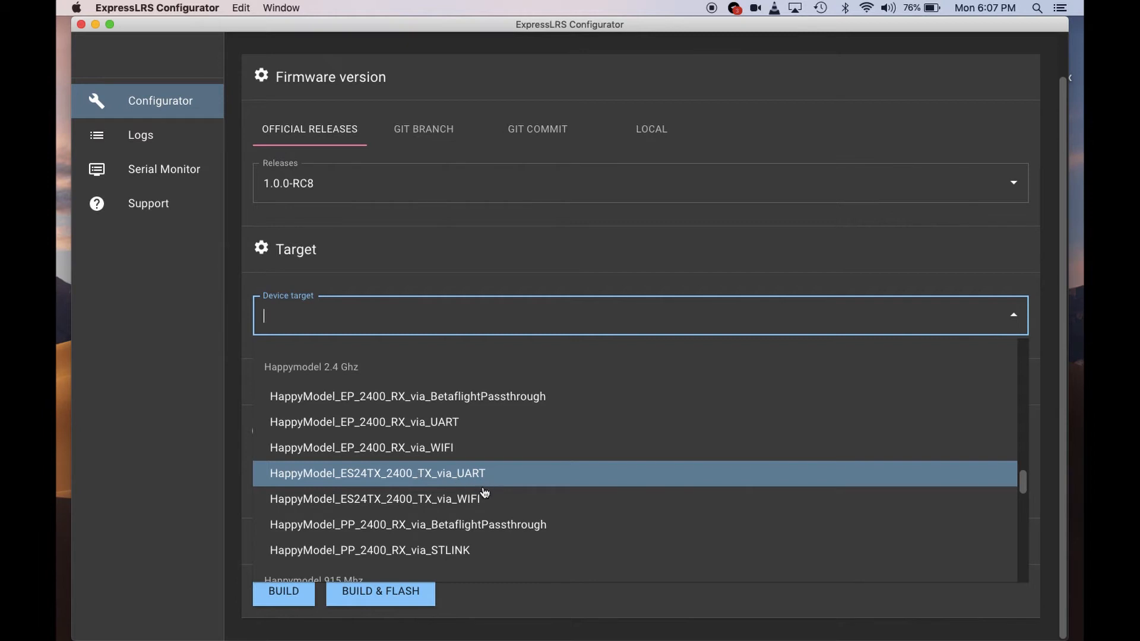
pyautogui.moveTo(433, 499)
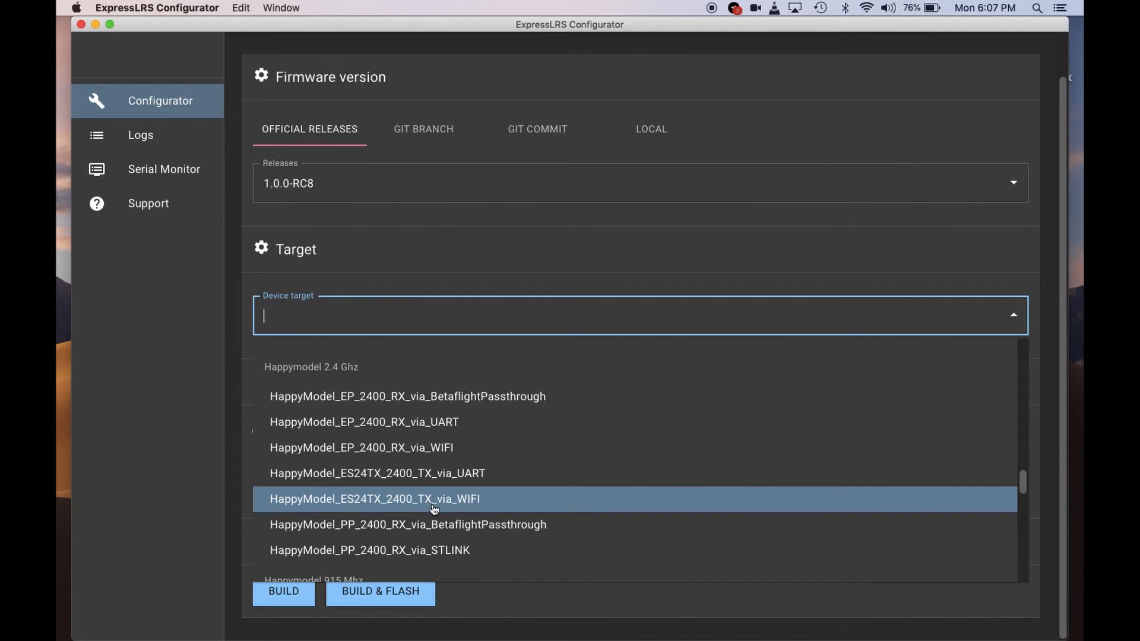
pyautogui.moveTo(474, 505)
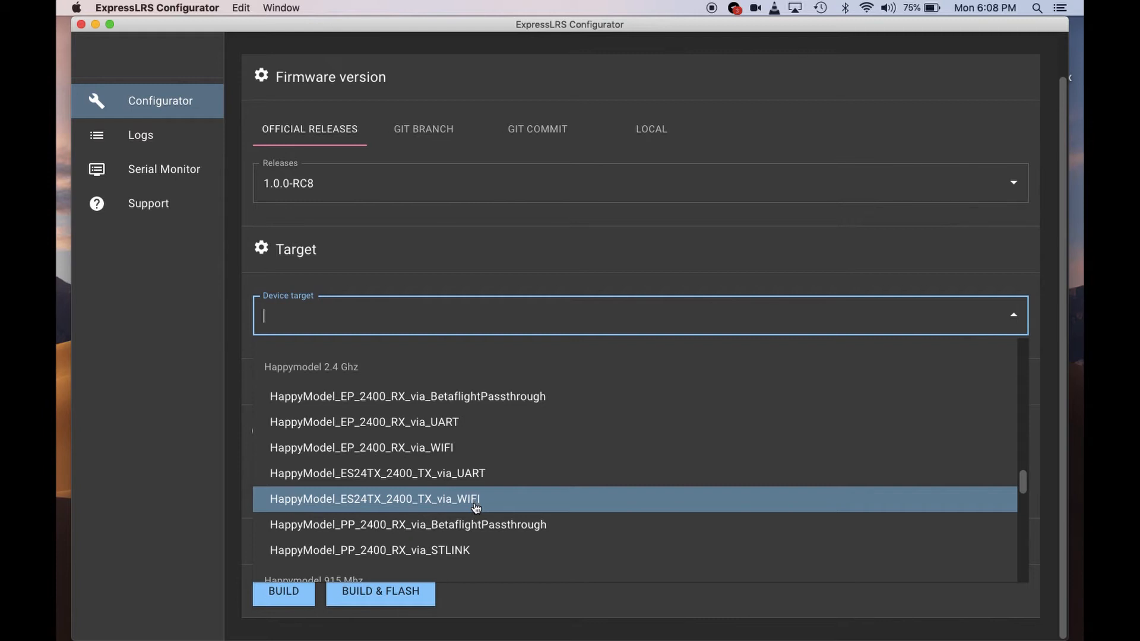
pyautogui.moveTo(471, 500)
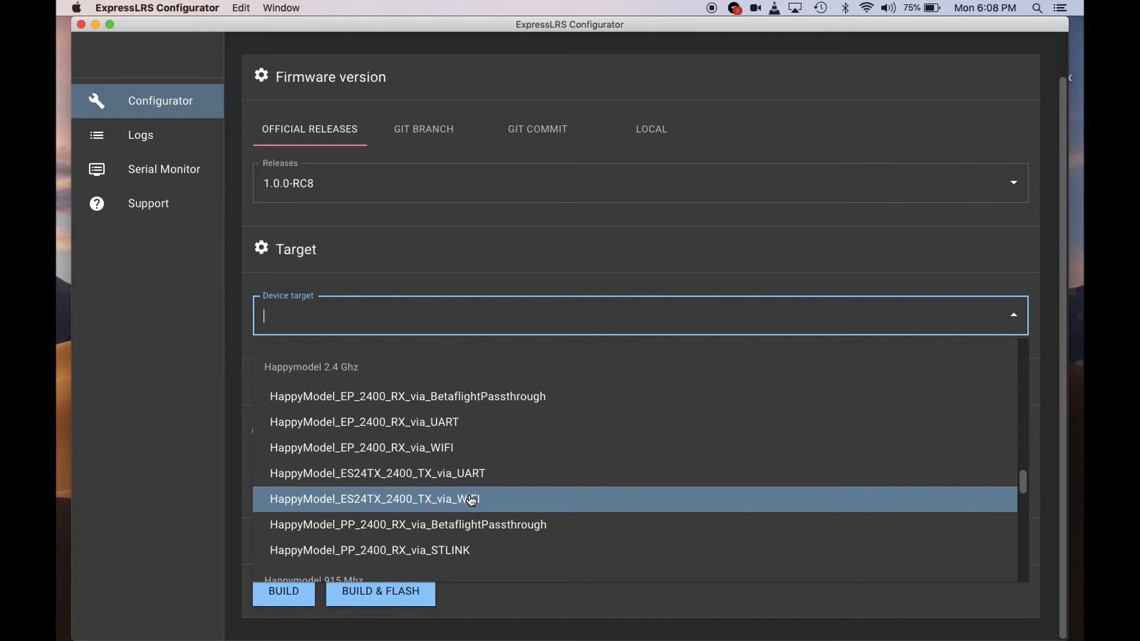
pyautogui.moveTo(462, 505)
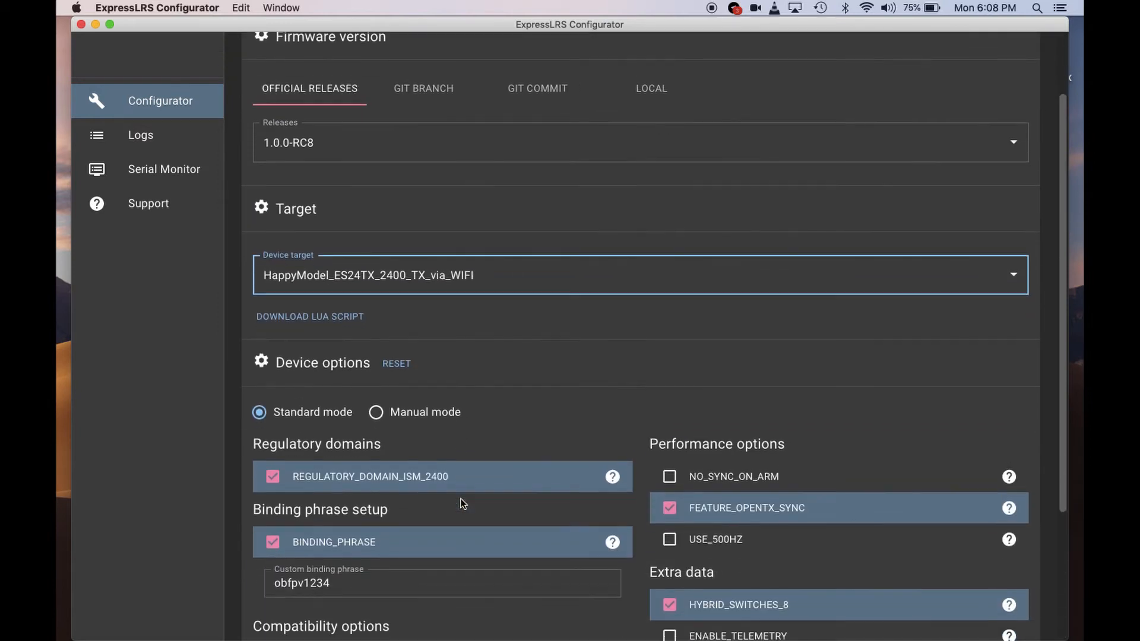
# Tick USE_500HZ and ENABLE_TELEMETRY under Device options and start the build.
pyautogui.scroll(-3)
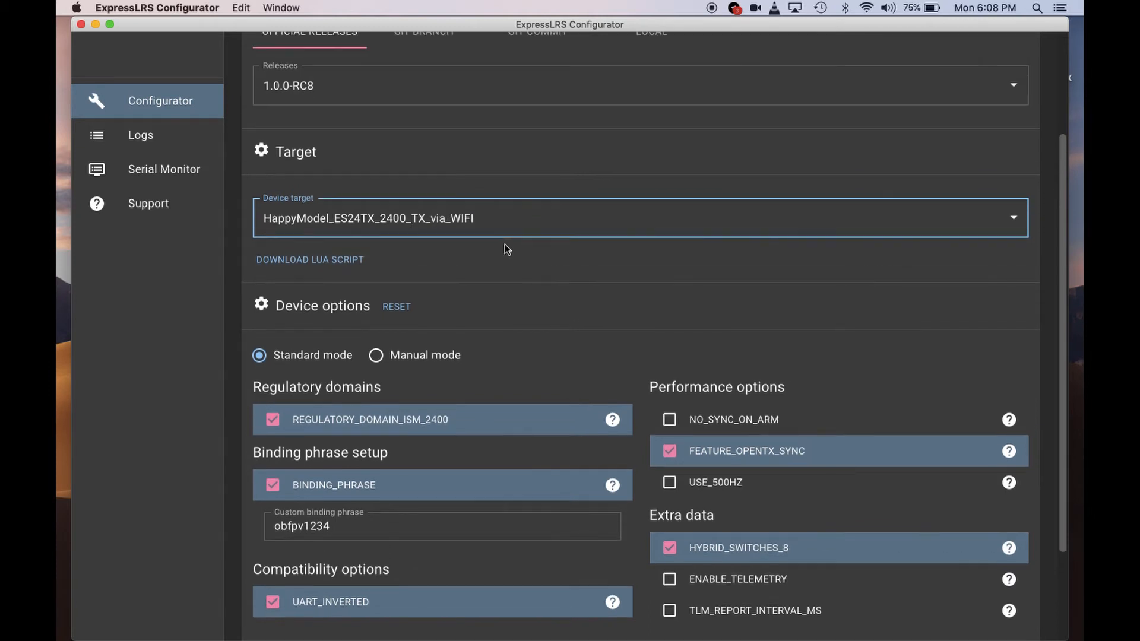
pyautogui.scroll(-3)
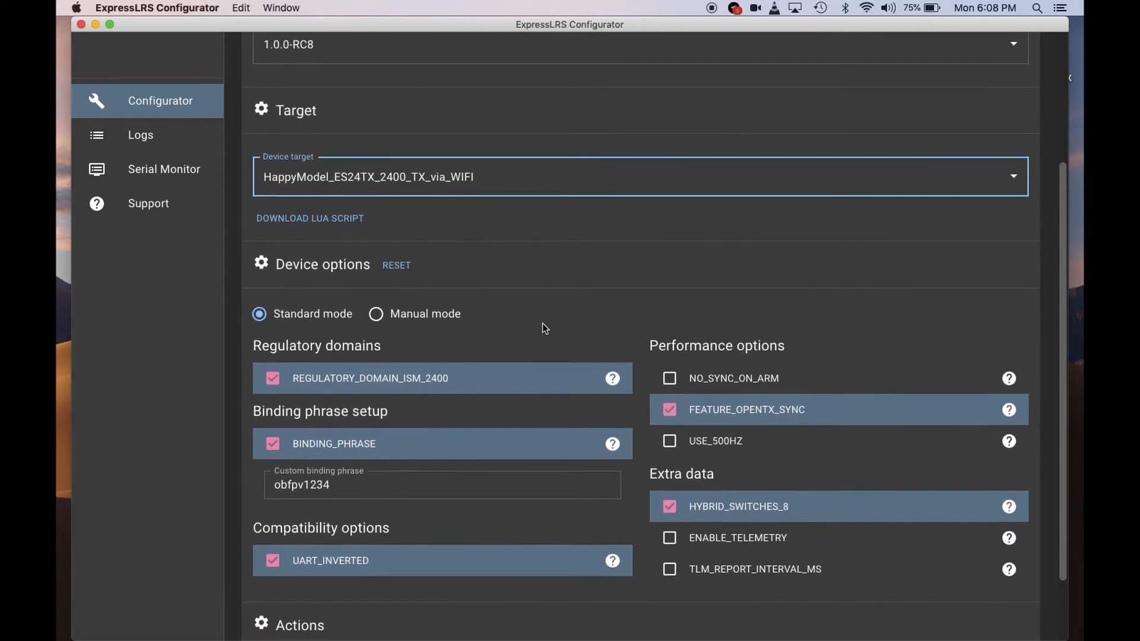
pyautogui.scroll(-3)
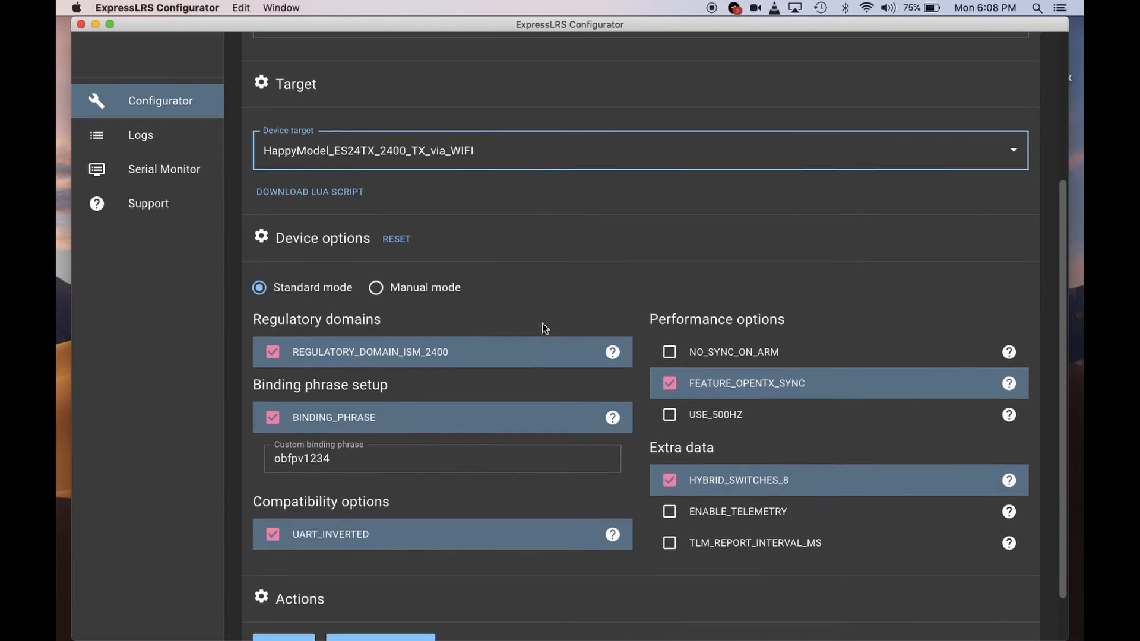
pyautogui.scroll(-3)
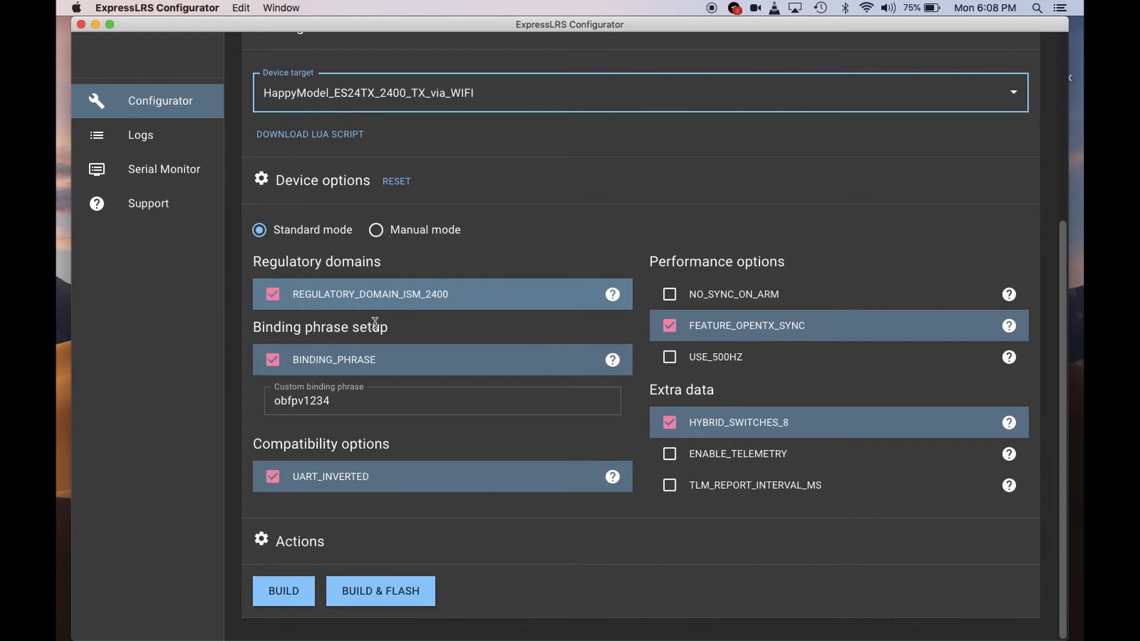
pyautogui.click(441, 400)
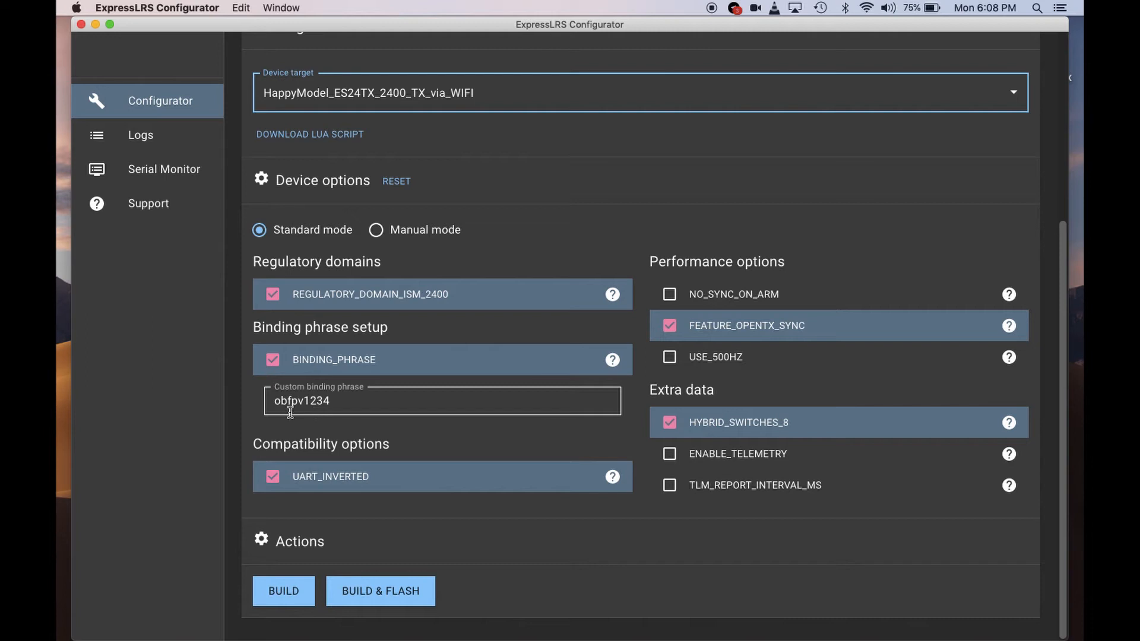
pyautogui.moveTo(334, 413)
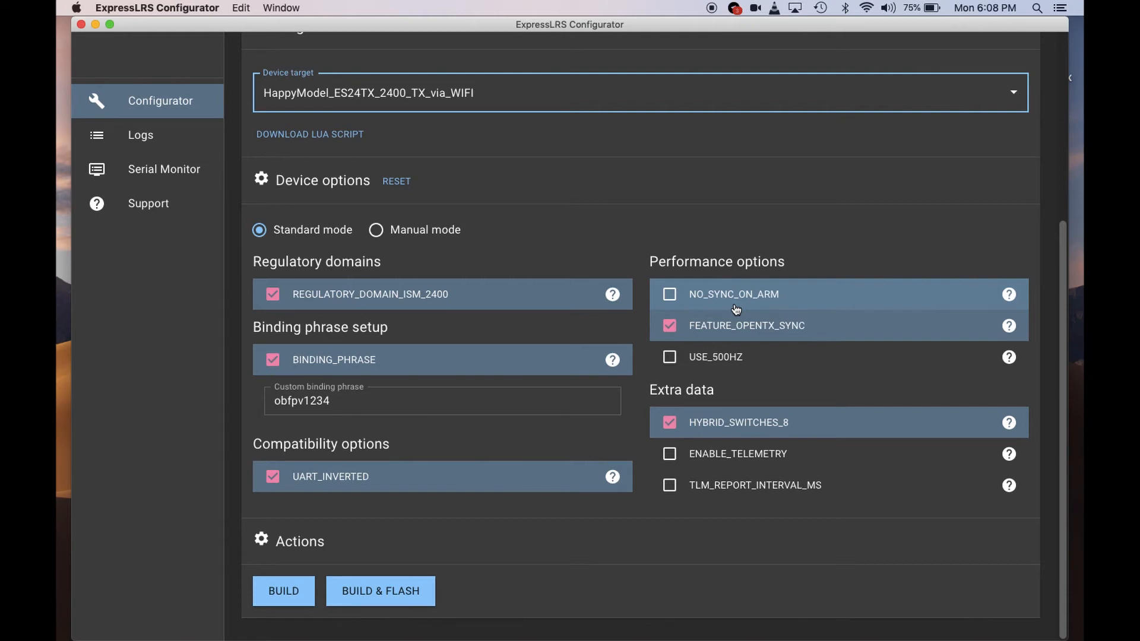
pyautogui.moveTo(713, 337)
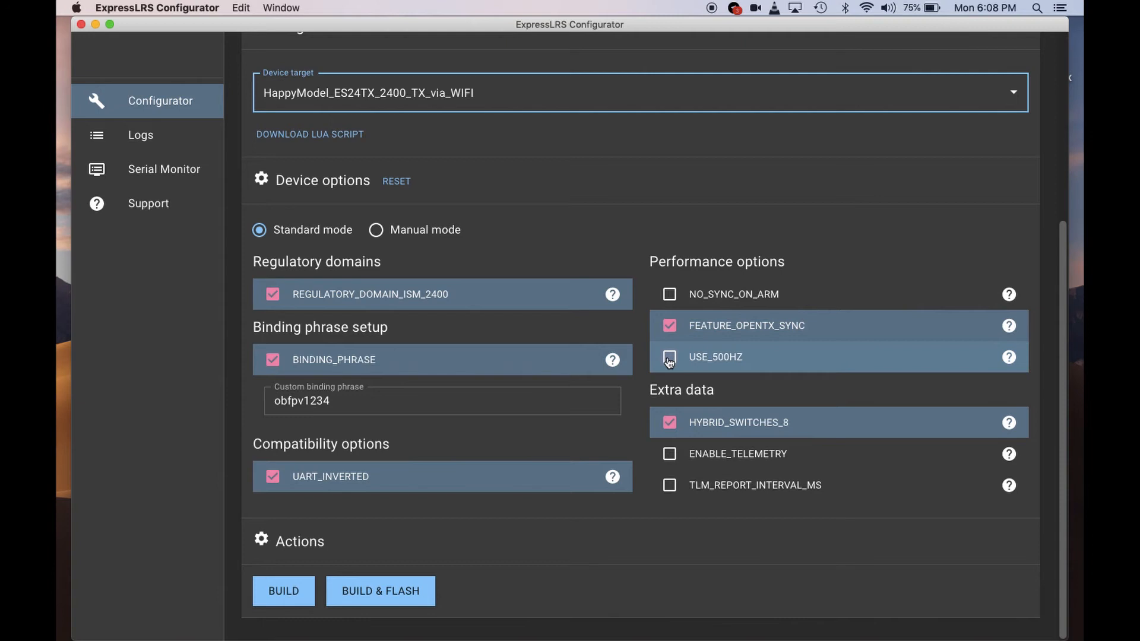
pyautogui.click(667, 357)
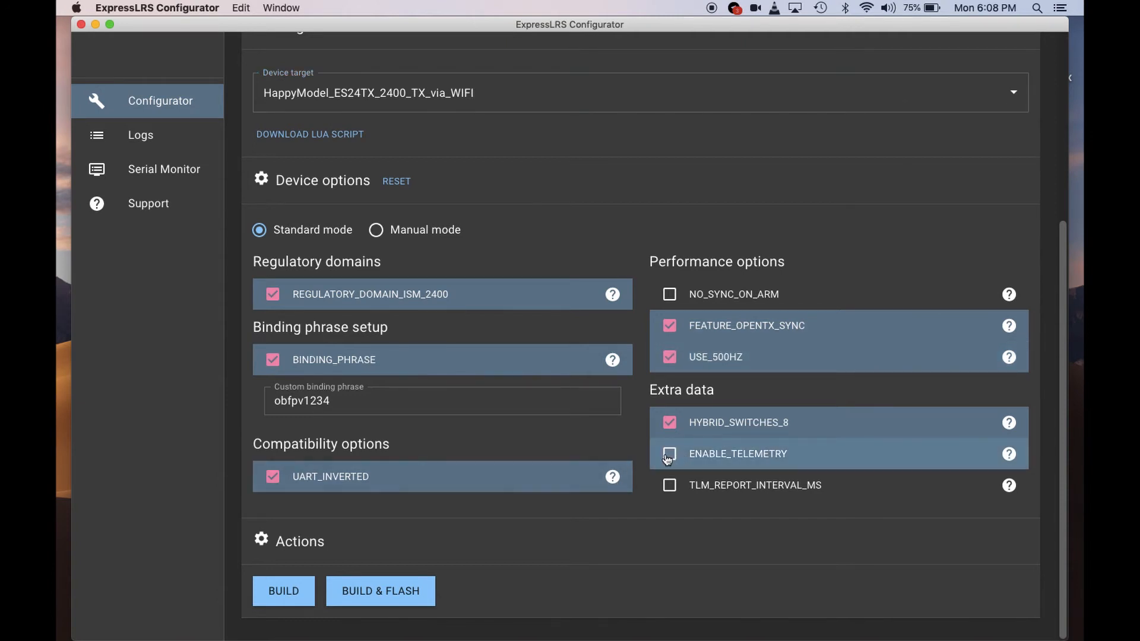
pyautogui.click(668, 453)
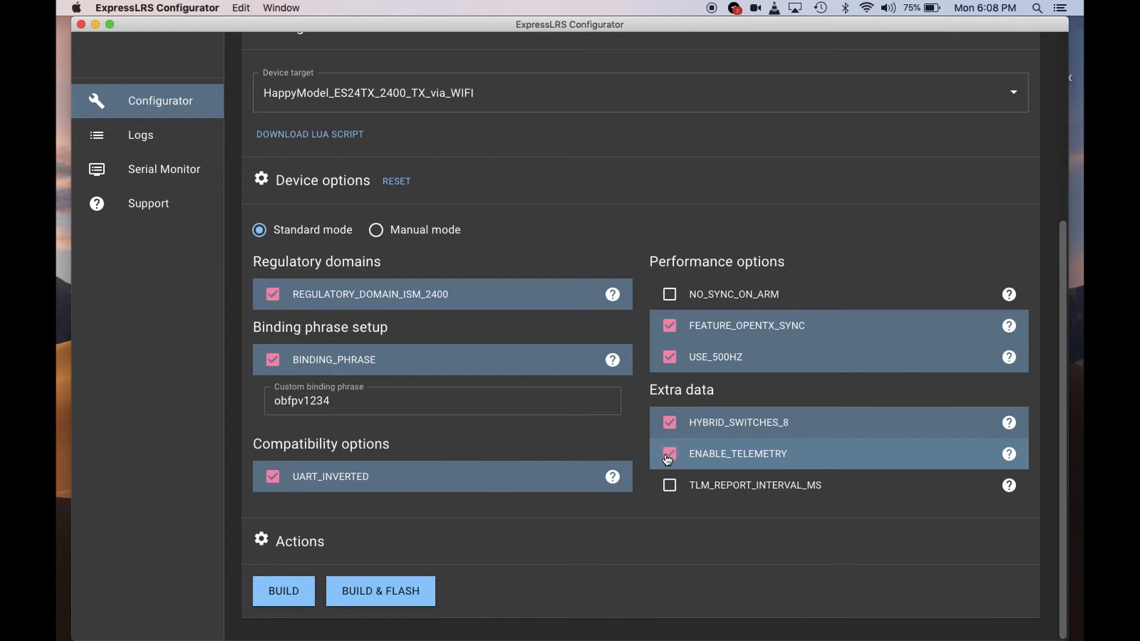
pyautogui.click(668, 453)
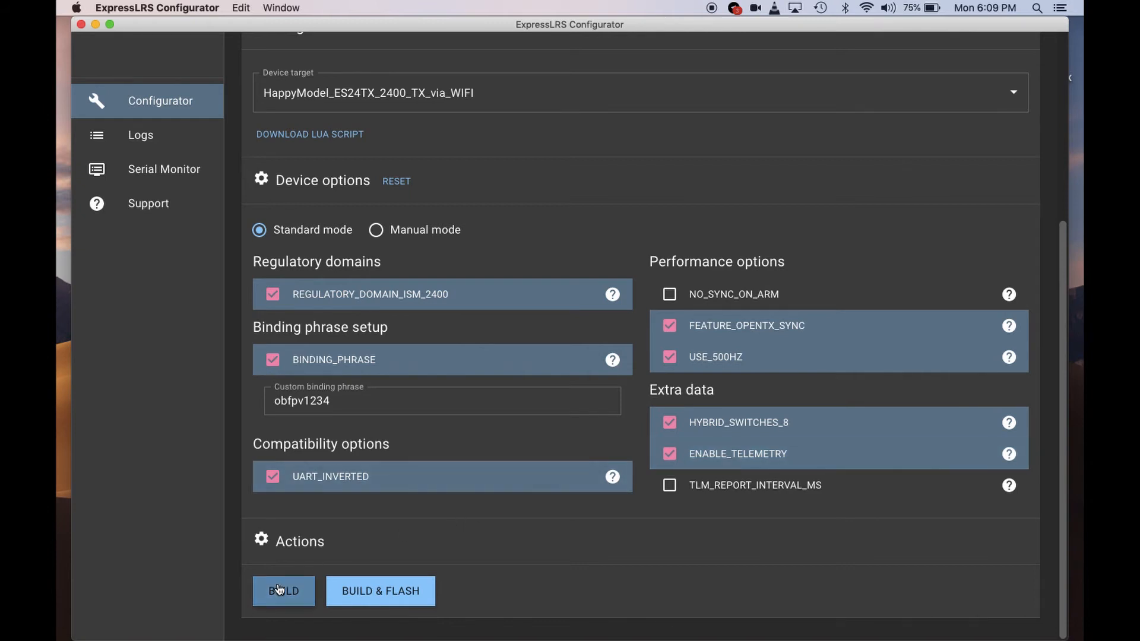
pyautogui.click(283, 590)
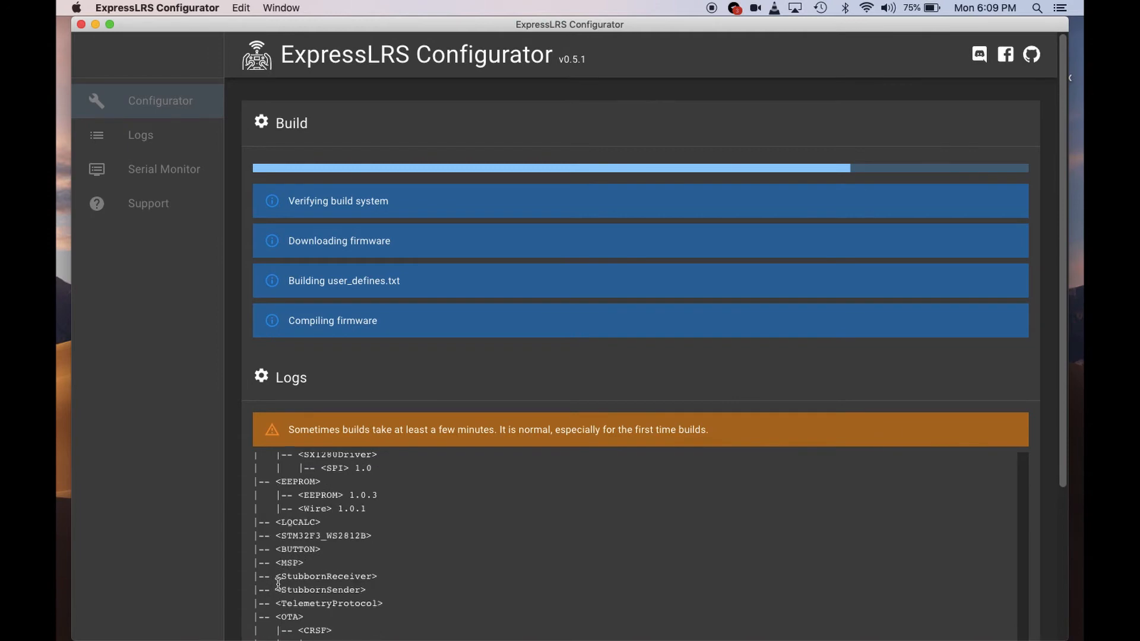
# Scroll through the build logs until the firmware compiles successfully.
pyautogui.scroll(-3)
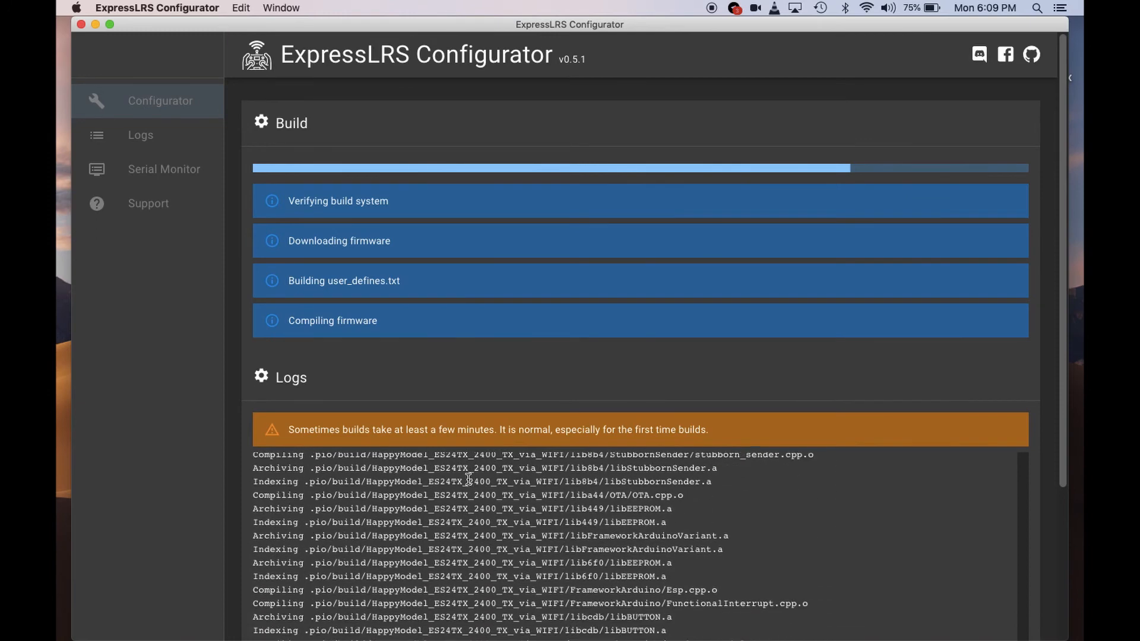
pyautogui.scroll(-3)
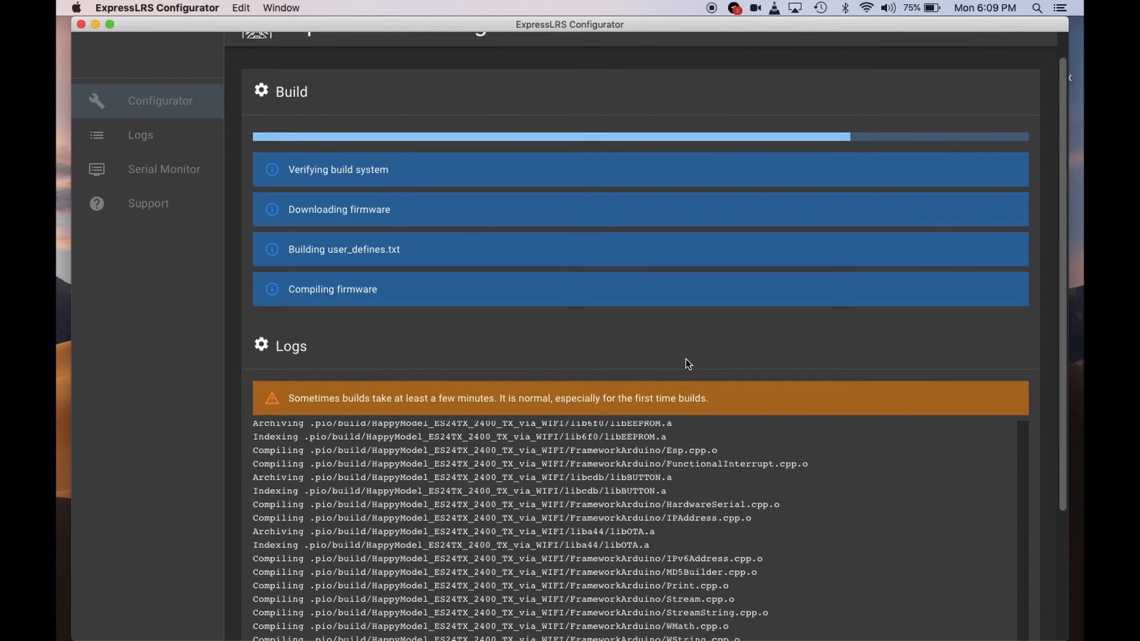
pyautogui.scroll(-3)
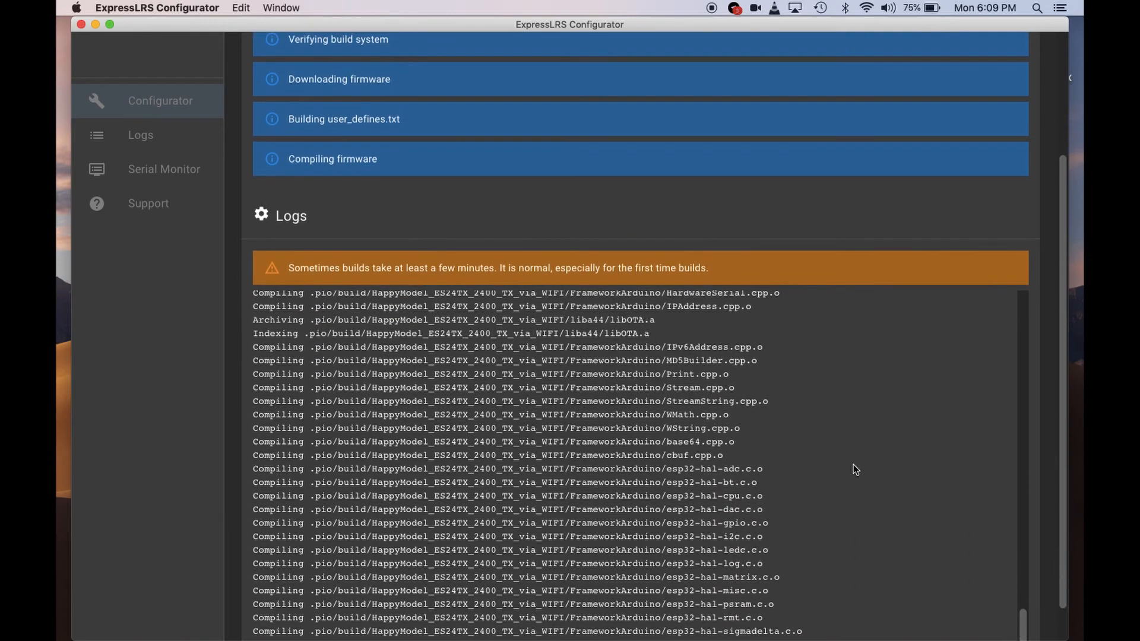
pyautogui.scroll(-3)
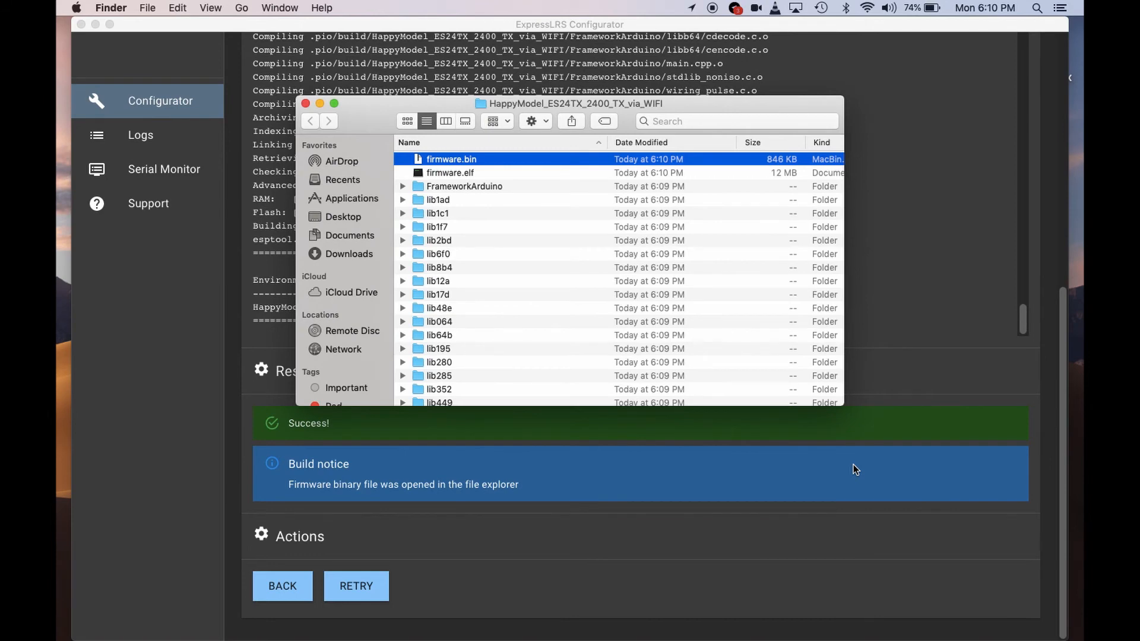
pyautogui.moveTo(431, 208)
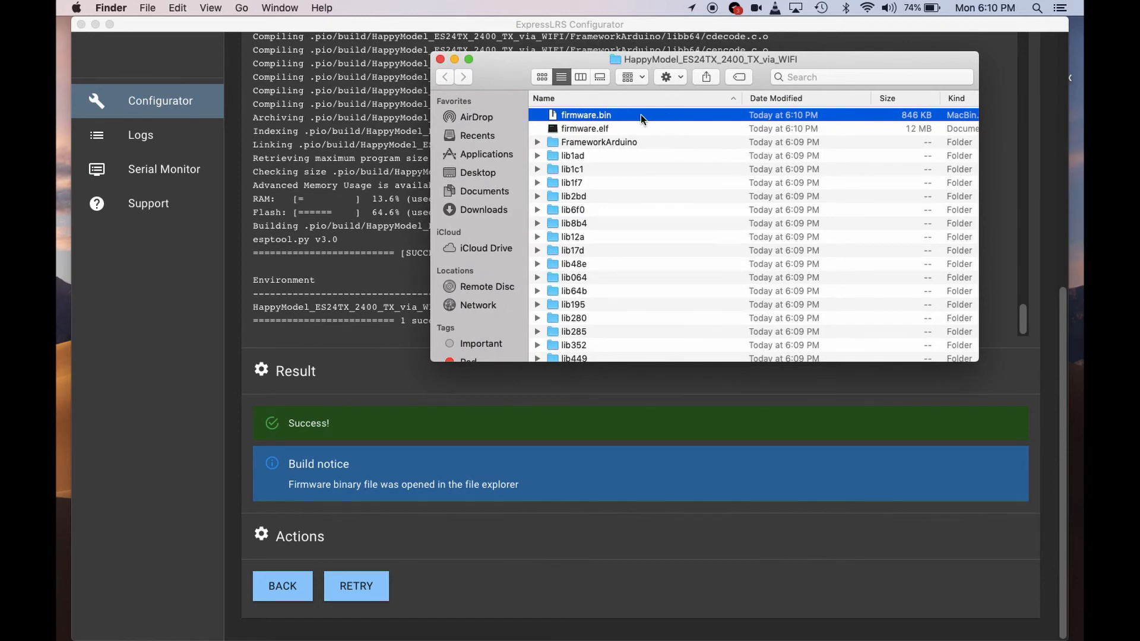
pyautogui.moveTo(447, 415)
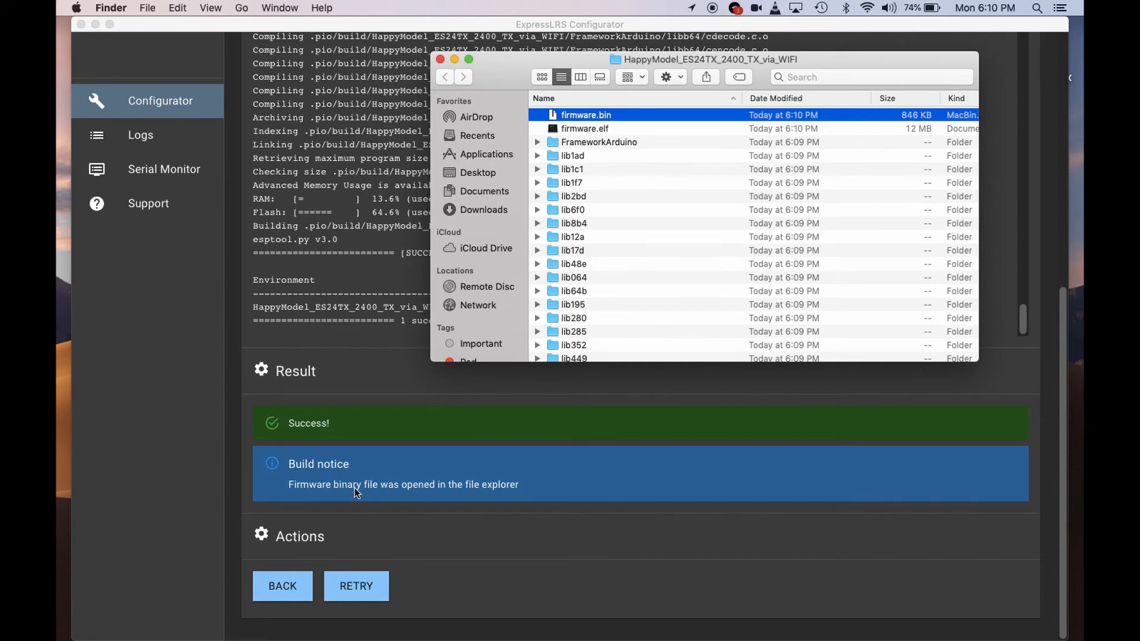
pyautogui.moveTo(611, 124)
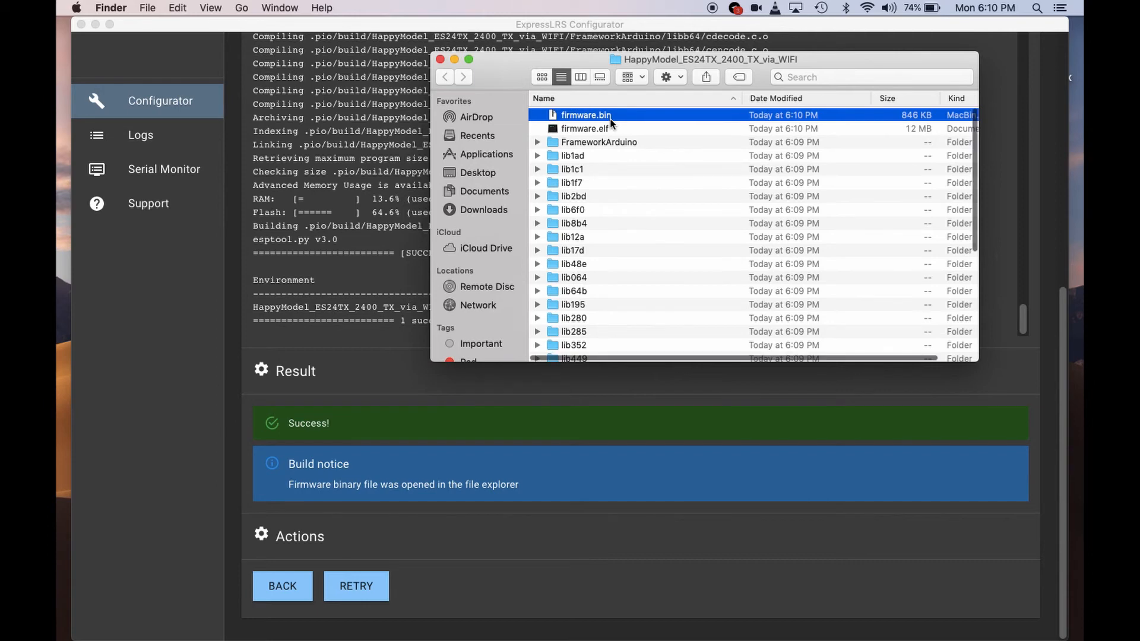
# Bring up the context menu for firmware.bin in the build output folder.
pyautogui.rightClick(585, 114)
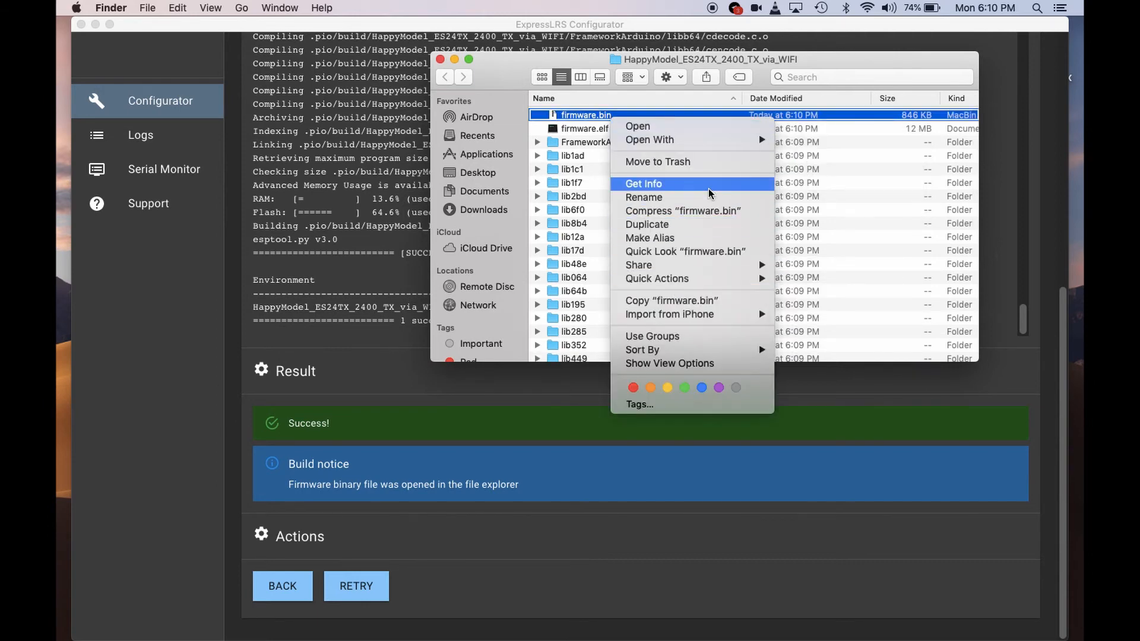
pyautogui.moveTo(611, 172)
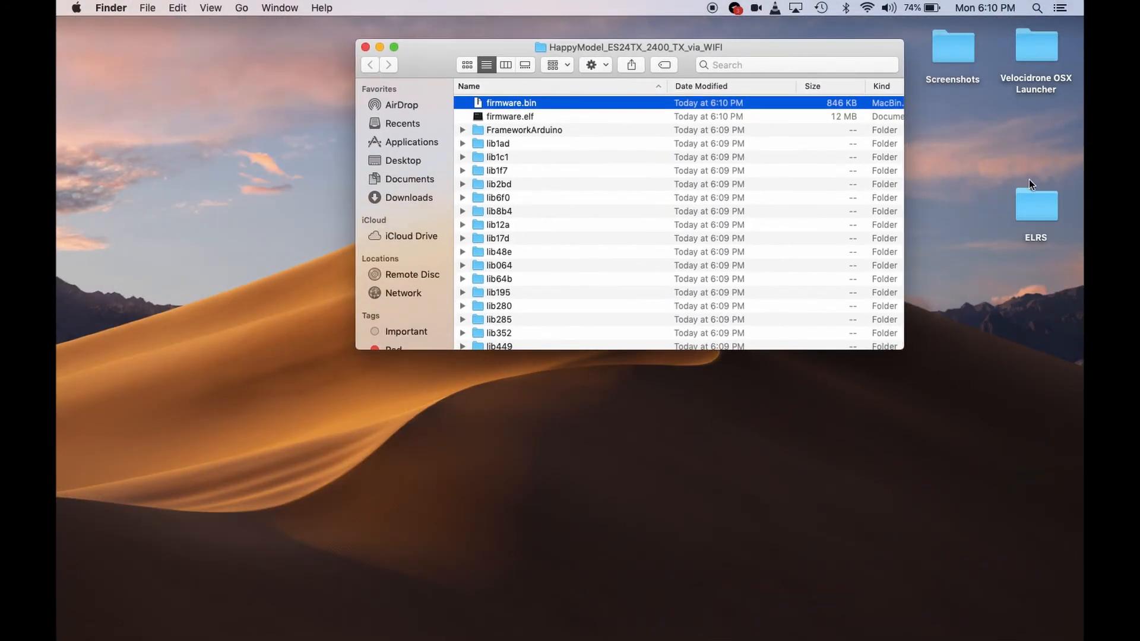
# Drag firmware.bin into ELRS > Happymodel2.4 > Tx, replacing the older copy.
pyautogui.doubleClick(1035, 204)
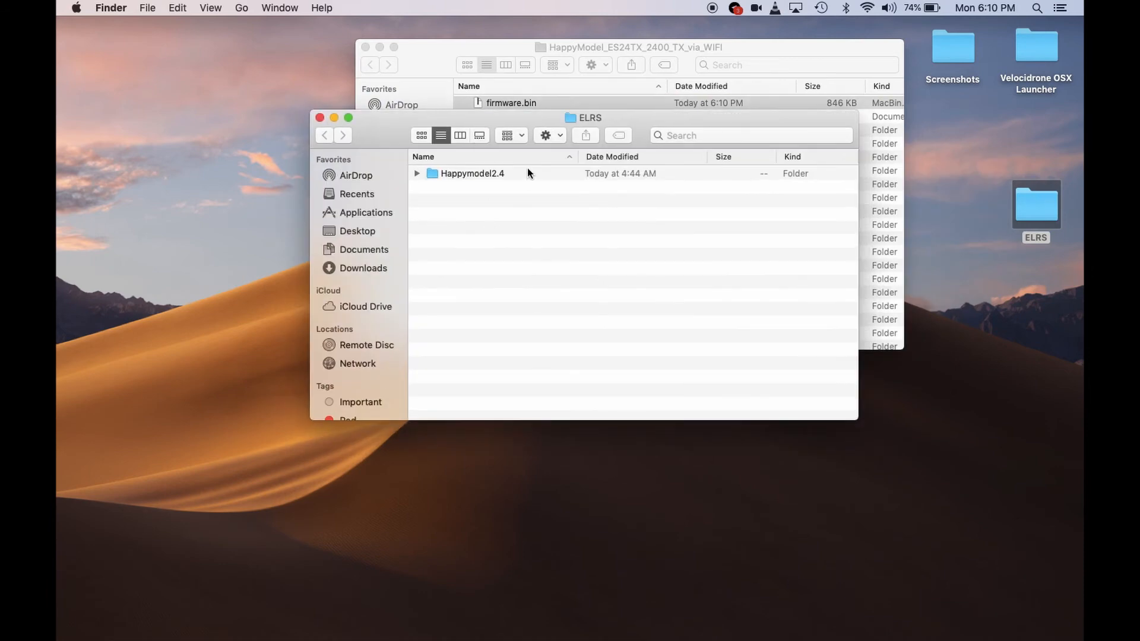
pyautogui.doubleClick(471, 172)
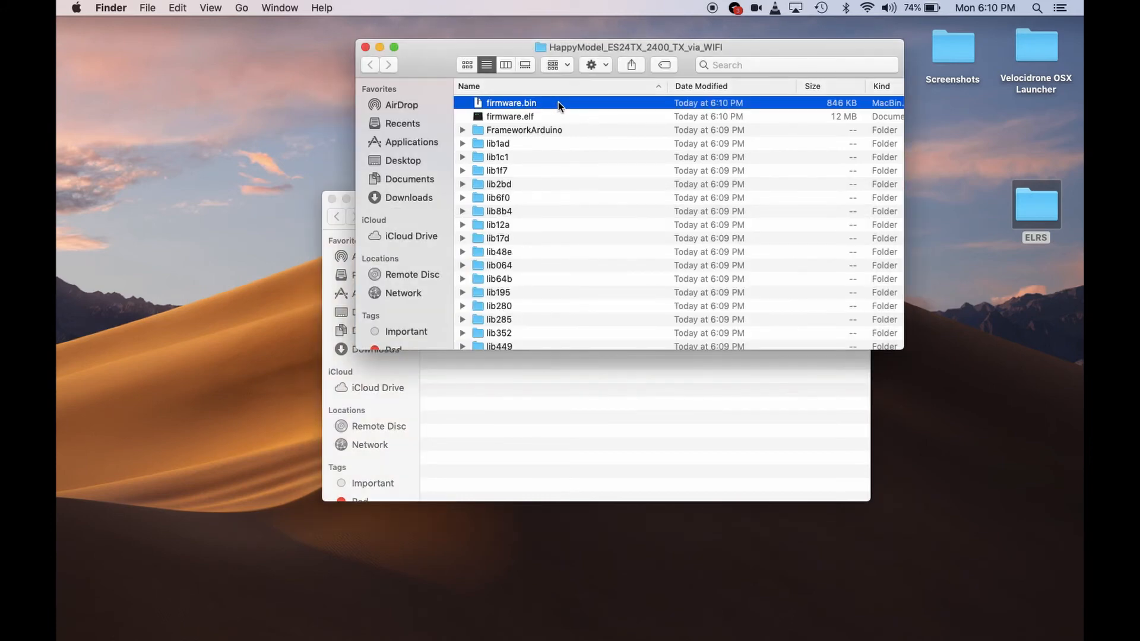
pyautogui.moveTo(512, 103); pyautogui.dragTo(540, 402)
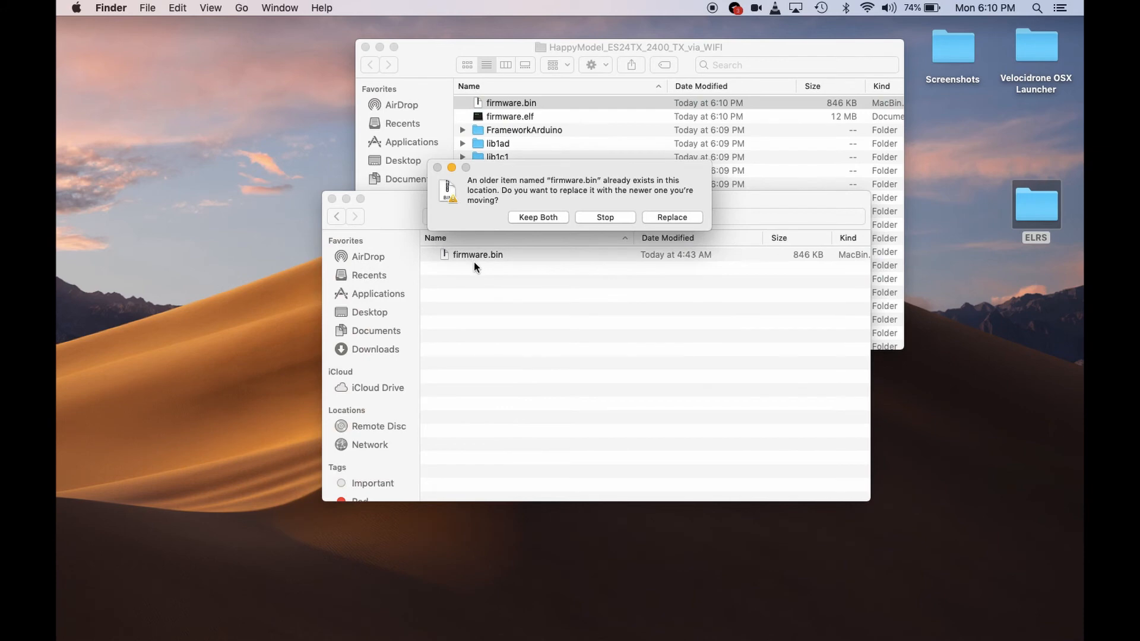
pyautogui.moveTo(489, 262)
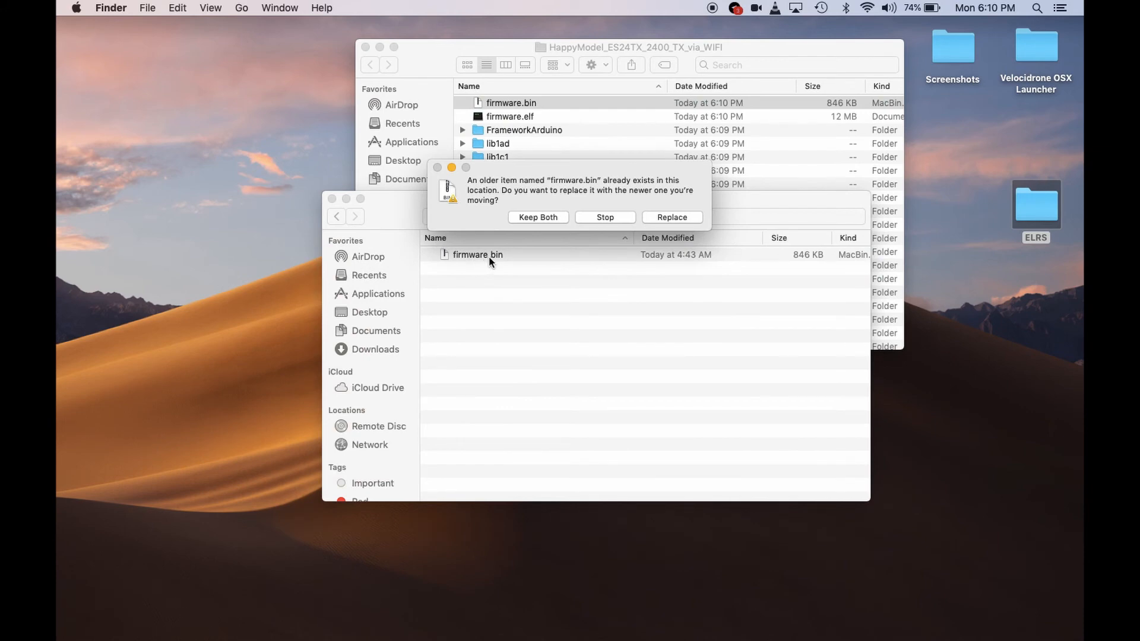
pyautogui.click(671, 217)
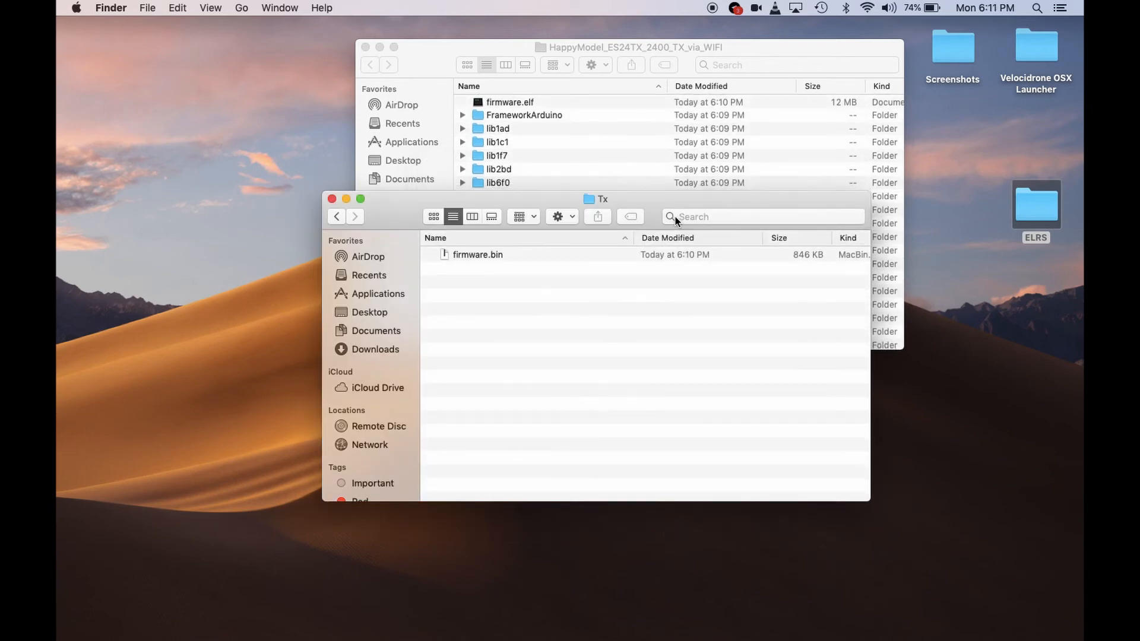